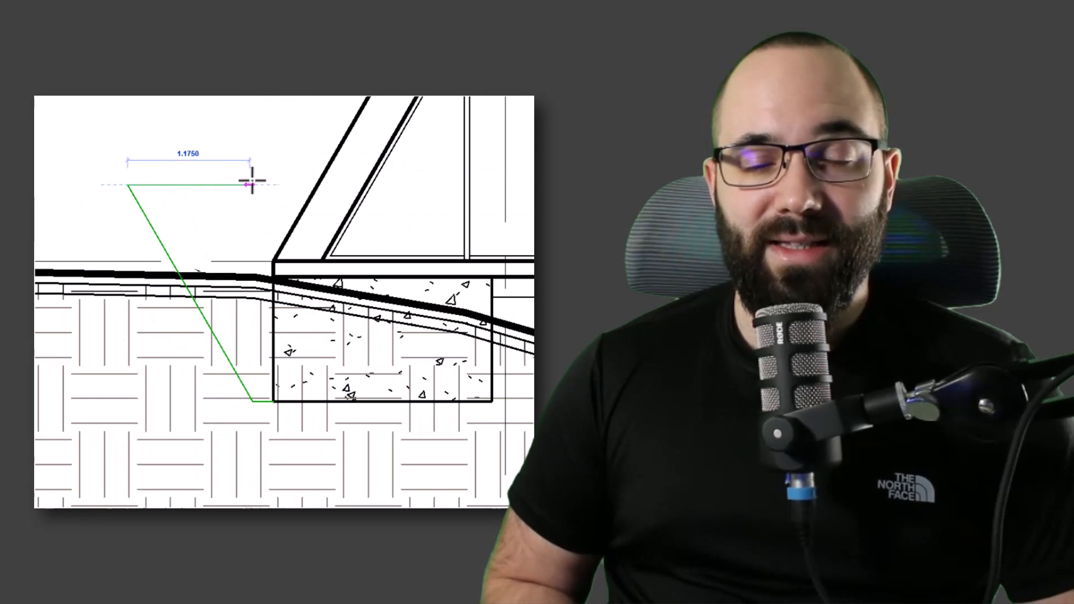
{"action": "mouse_move", "coordinate": [271, 183]}
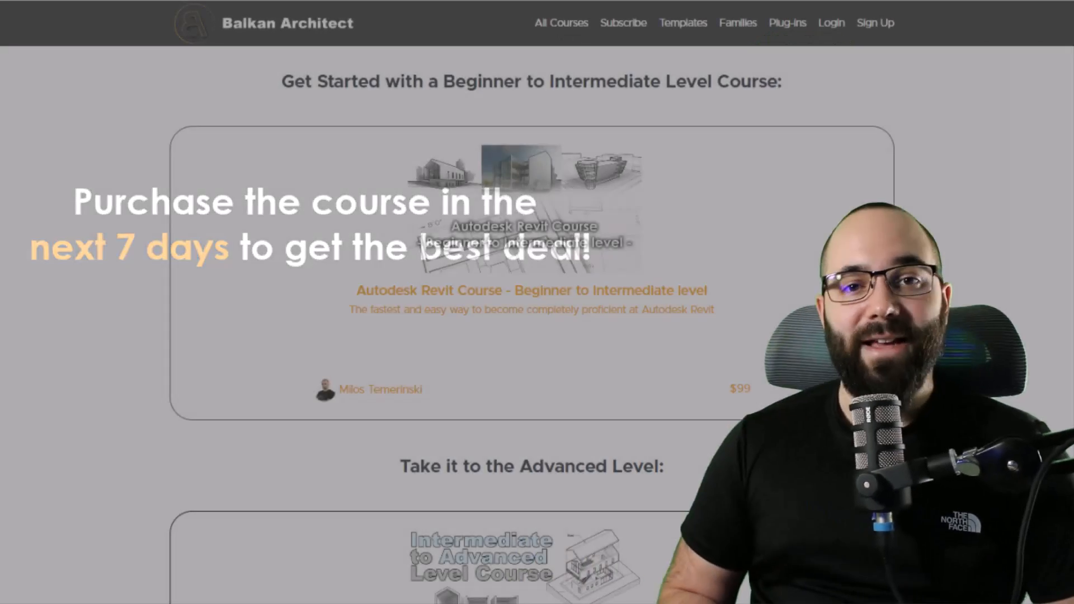
Step: Scroll down to the Site Design & Coordination in Revit course and its chapter descriptions
{"action": "scroll", "scroll_direction": "down", "scroll_amount": 3}
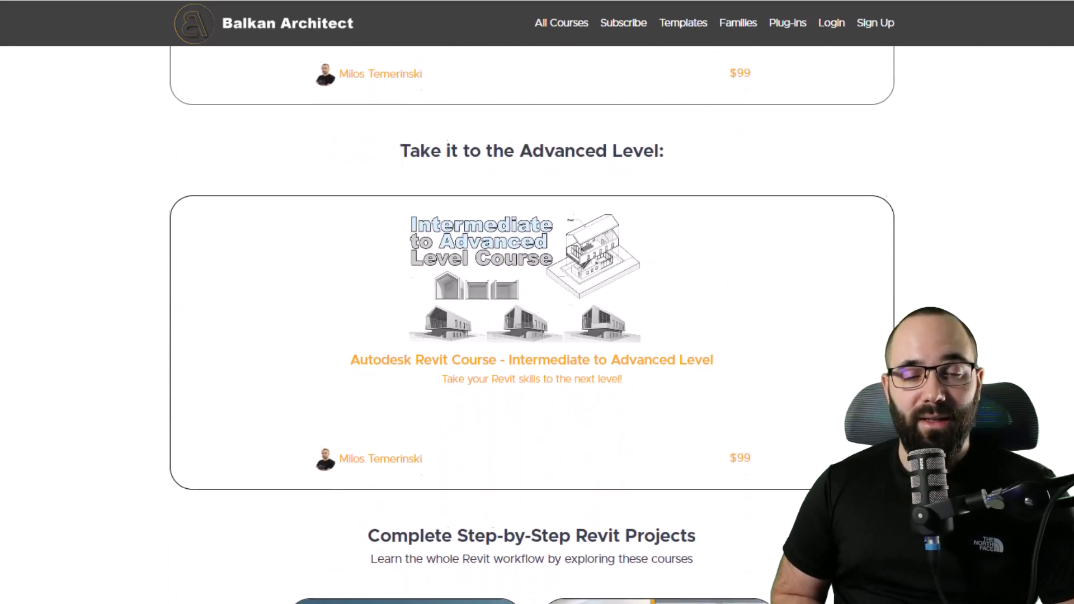
{"action": "scroll", "scroll_direction": "down", "scroll_amount": 3}
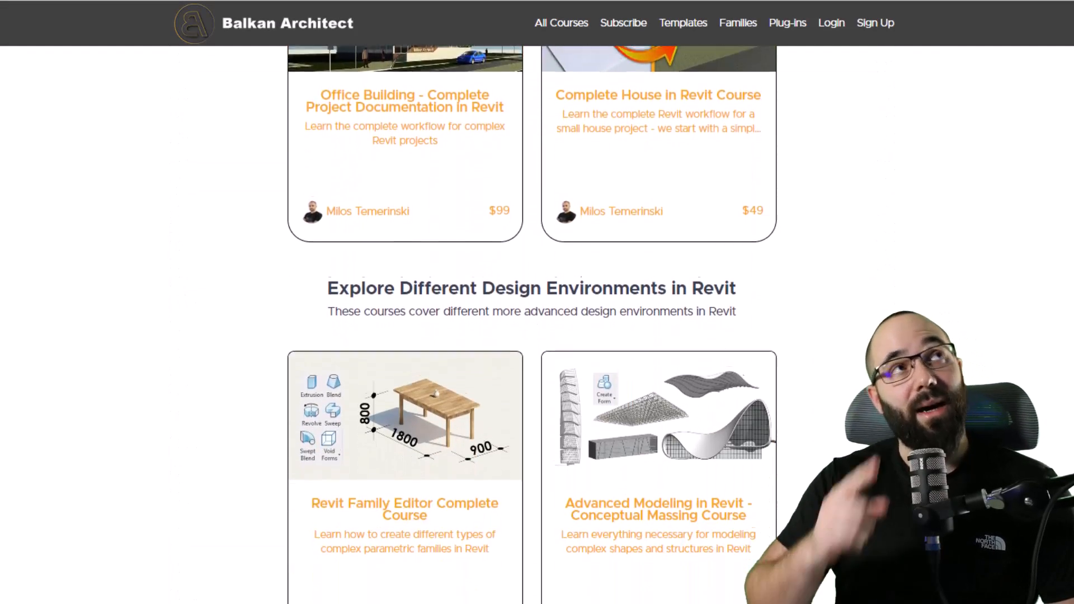
{"action": "scroll", "scroll_direction": "down", "scroll_amount": 3}
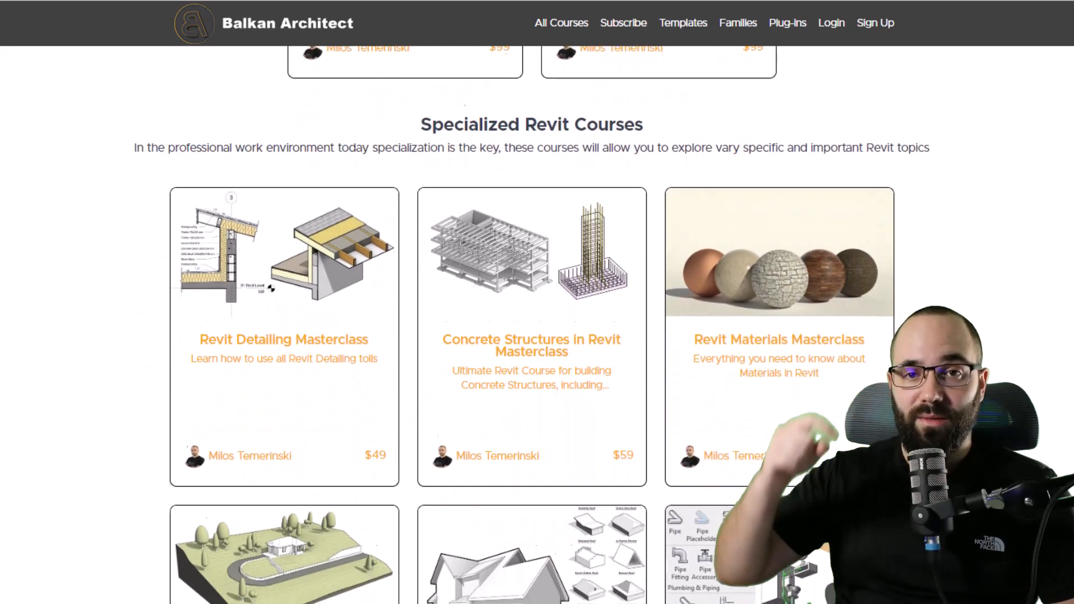
{"action": "scroll", "scroll_direction": "down", "scroll_amount": 3}
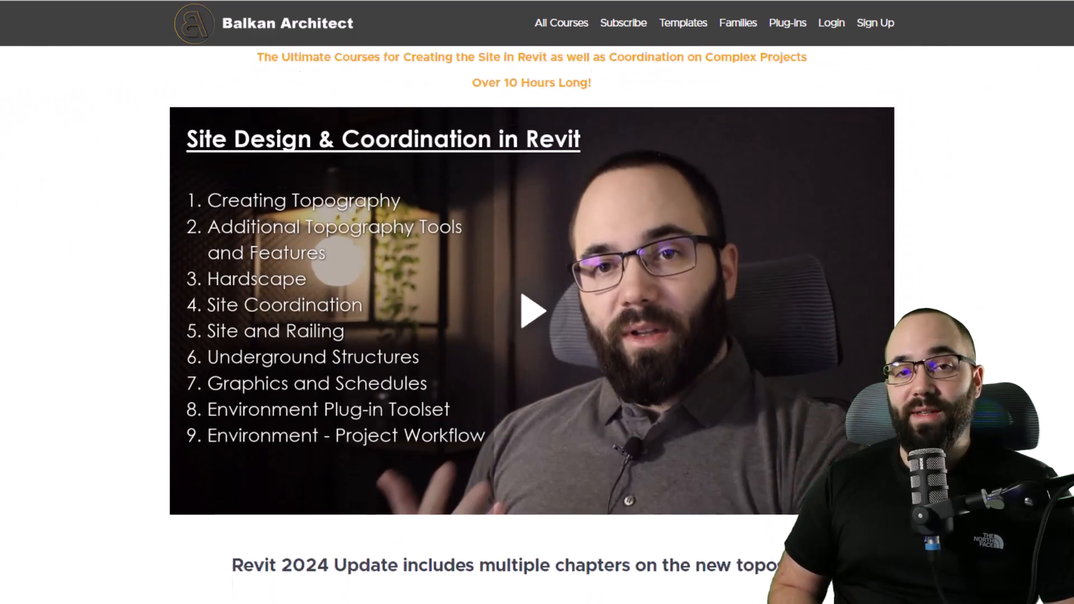
{"action": "scroll", "scroll_direction": "down", "scroll_amount": 3}
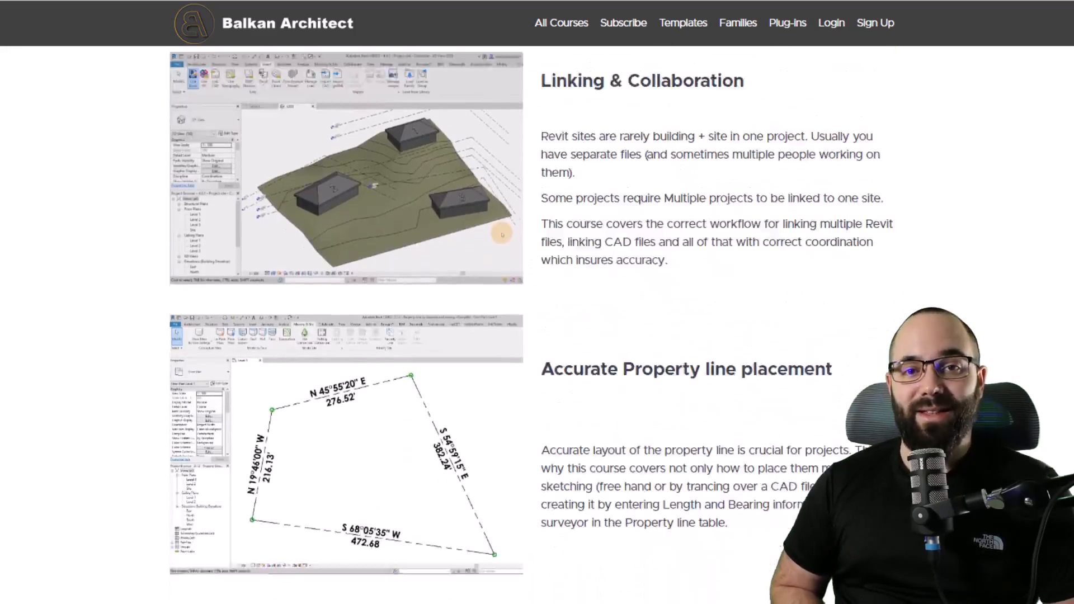
{"action": "scroll", "scroll_direction": "down", "scroll_amount": 3}
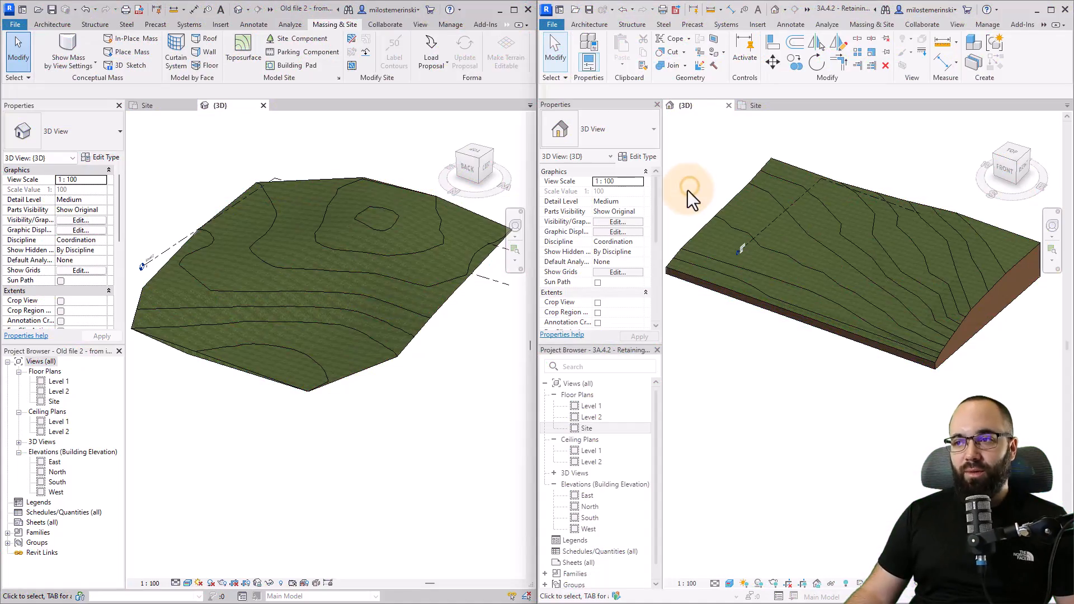
{"action": "mouse_move", "coordinate": [850, 127]}
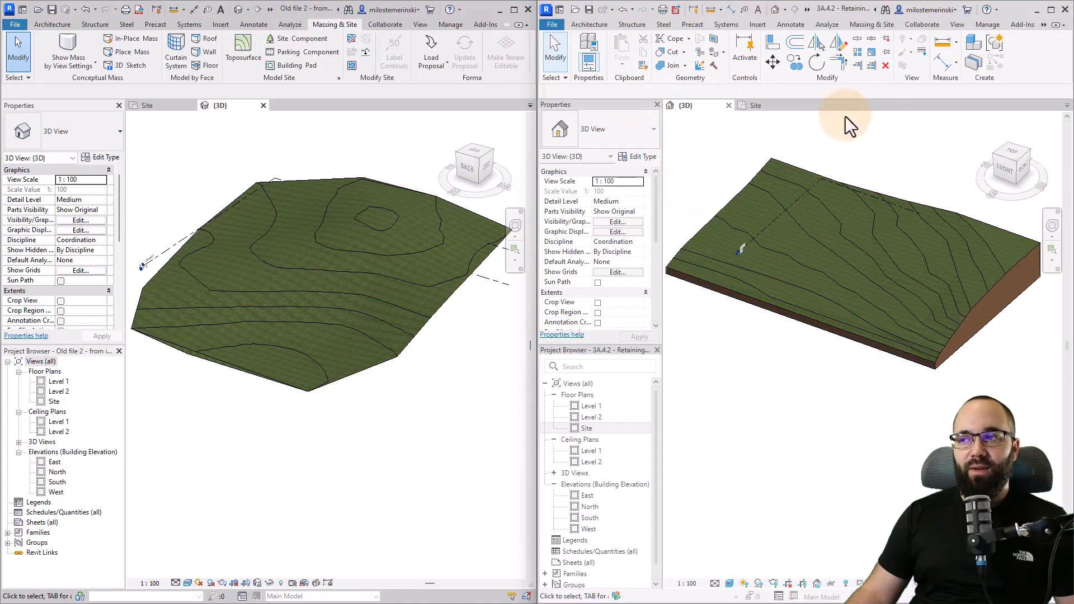
{"action": "mouse_move", "coordinate": [820, 177]}
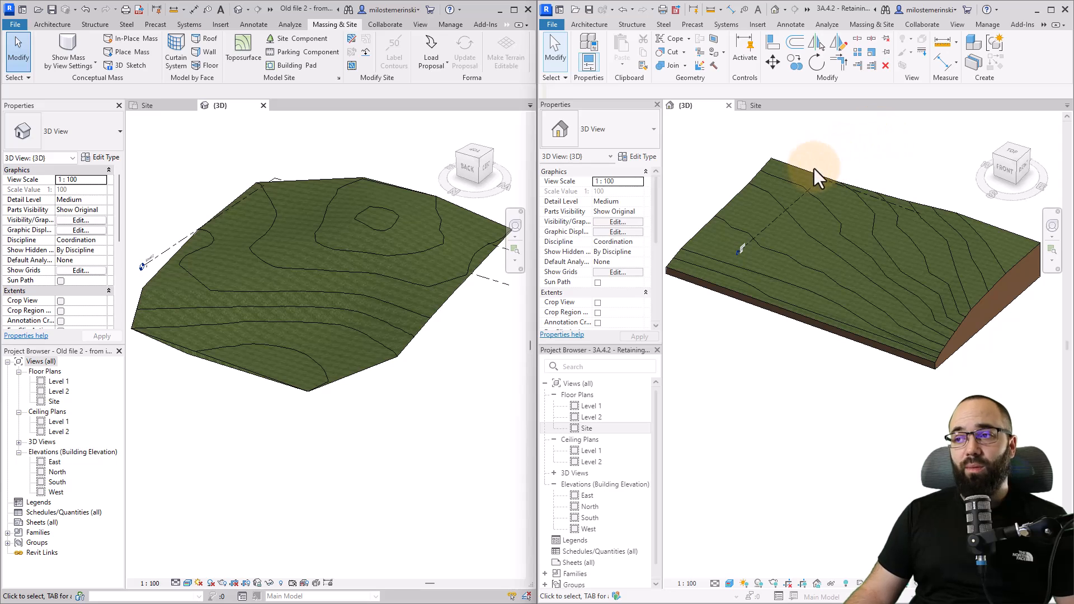
{"action": "mouse_move", "coordinate": [928, 194]}
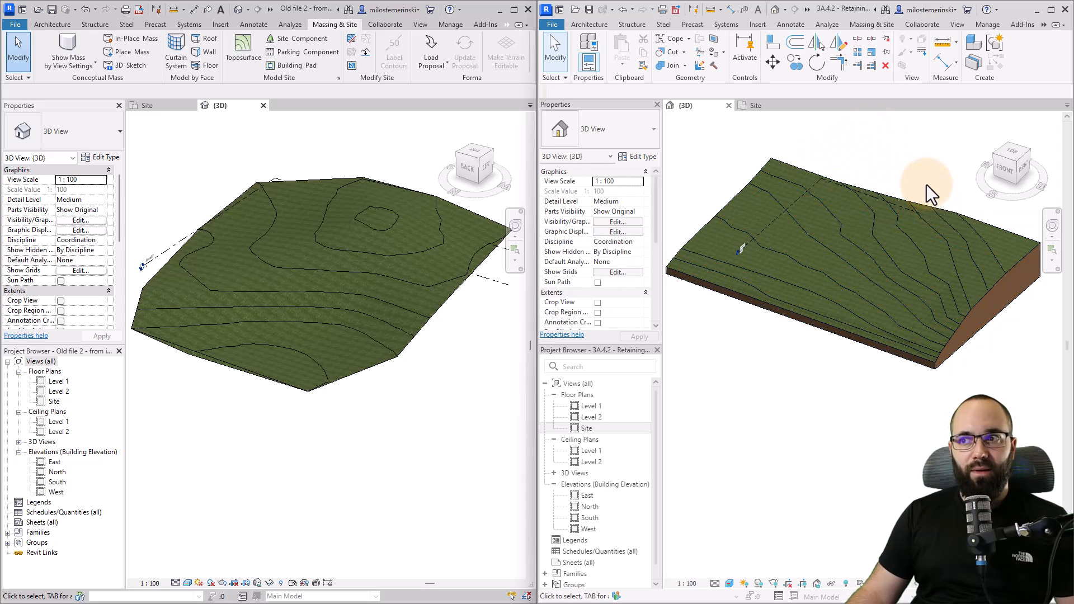
{"action": "mouse_move", "coordinate": [411, 150]}
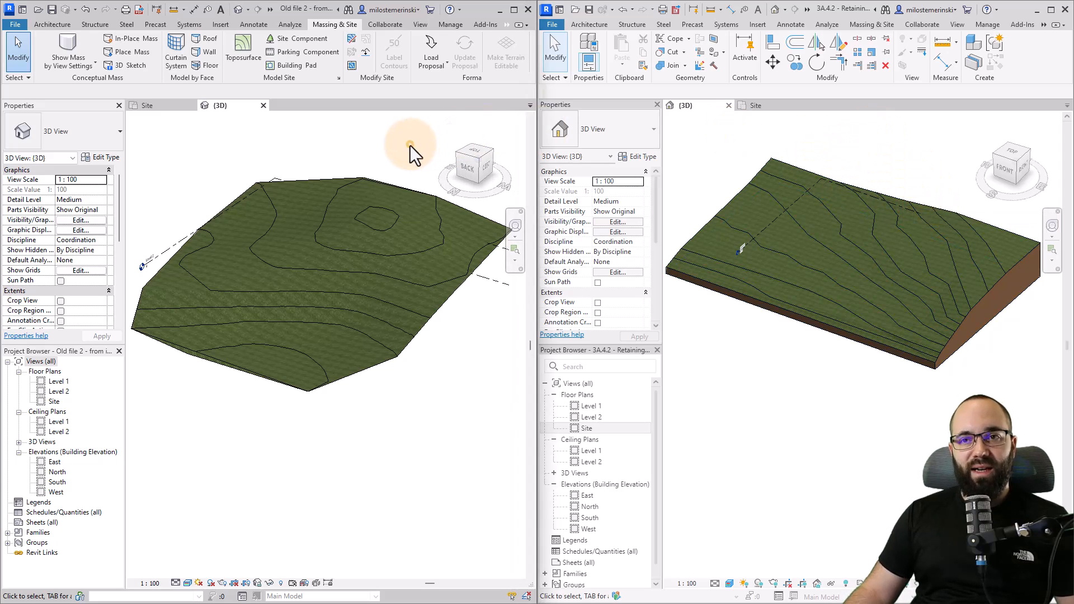
{"action": "mouse_move", "coordinate": [370, 178]}
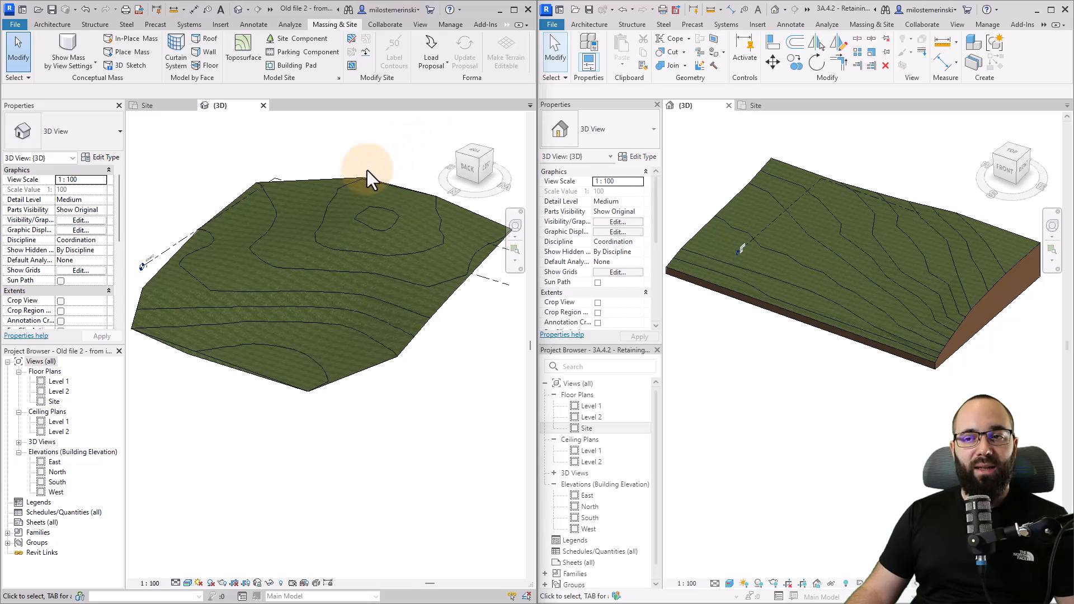
{"action": "left_click", "coordinate": [377, 326]}
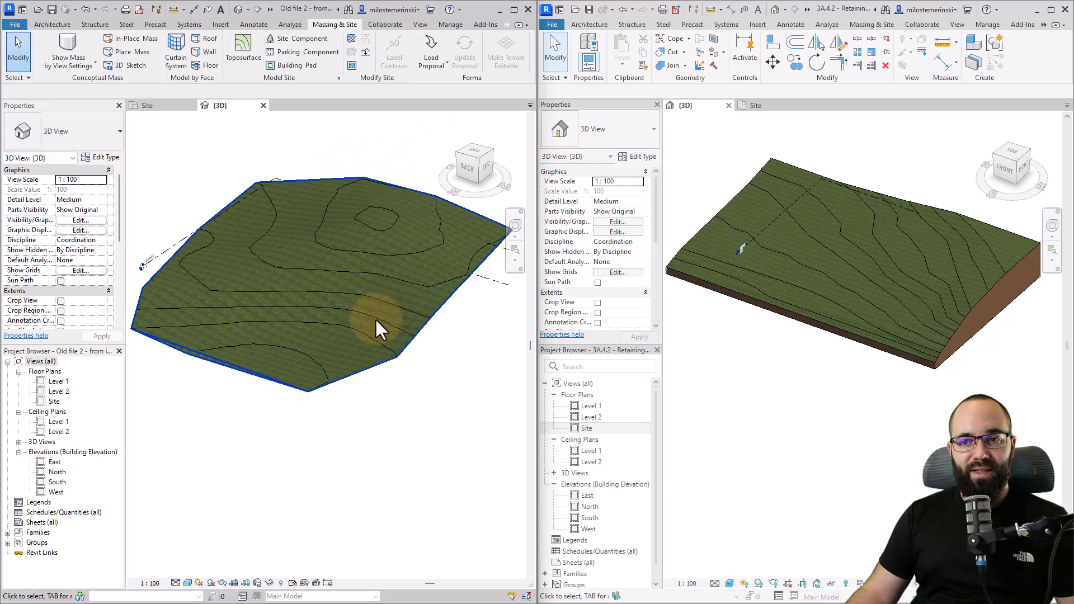
{"action": "mouse_move", "coordinate": [381, 353]}
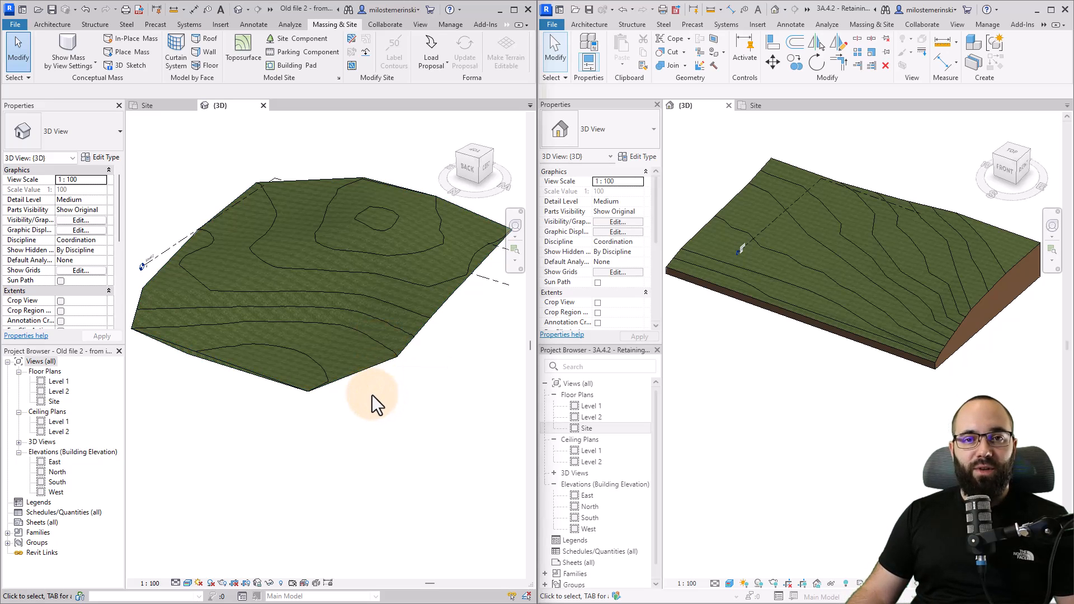
{"action": "left_click", "coordinate": [363, 384]}
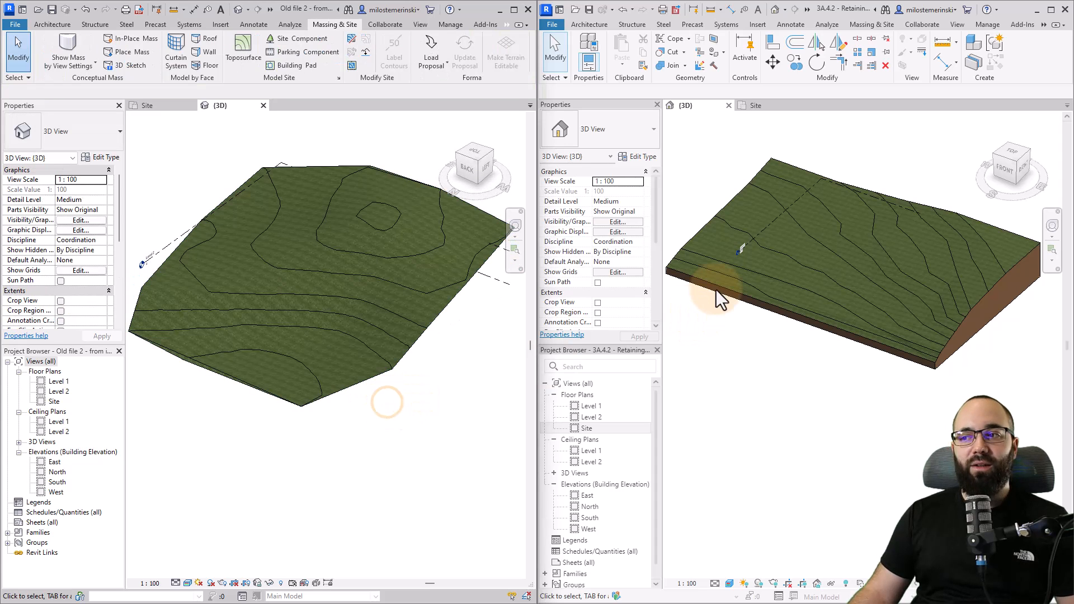
{"action": "left_click", "coordinate": [788, 260]}
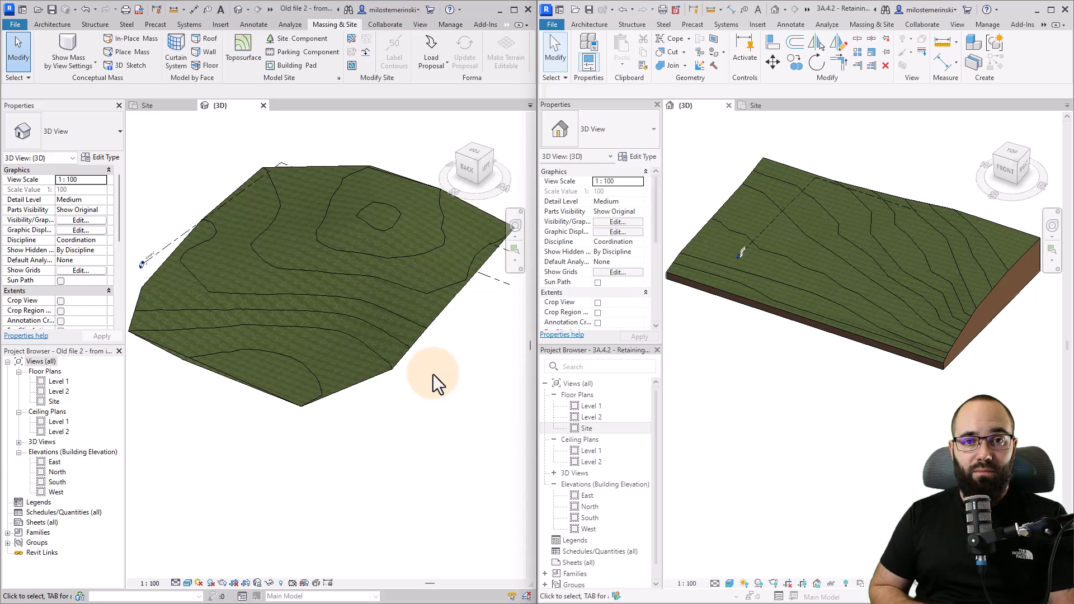
{"action": "left_click", "coordinate": [415, 363]}
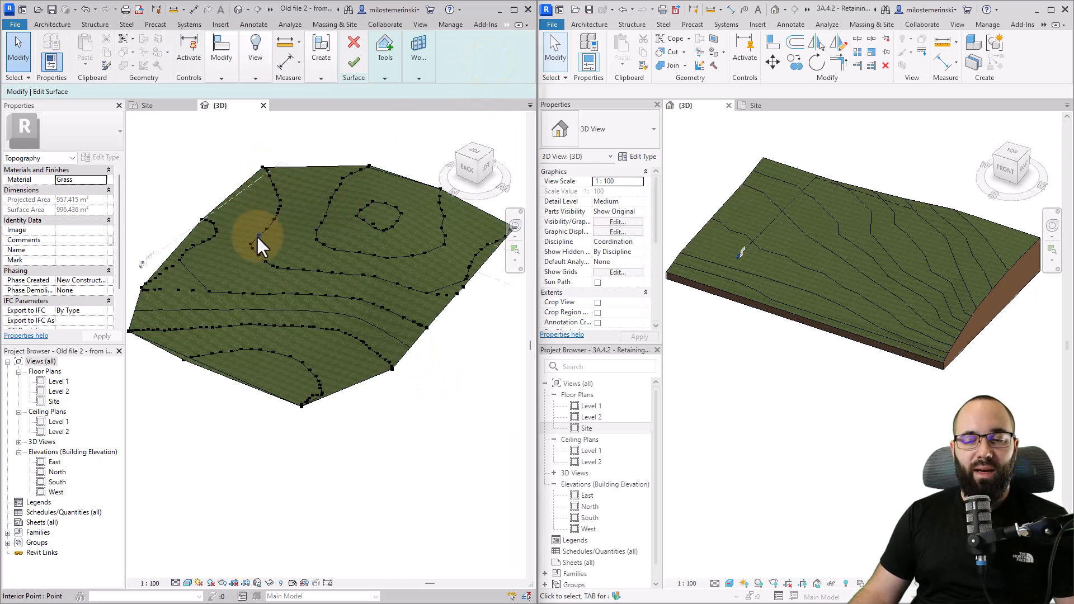
{"action": "mouse_move", "coordinate": [302, 222]}
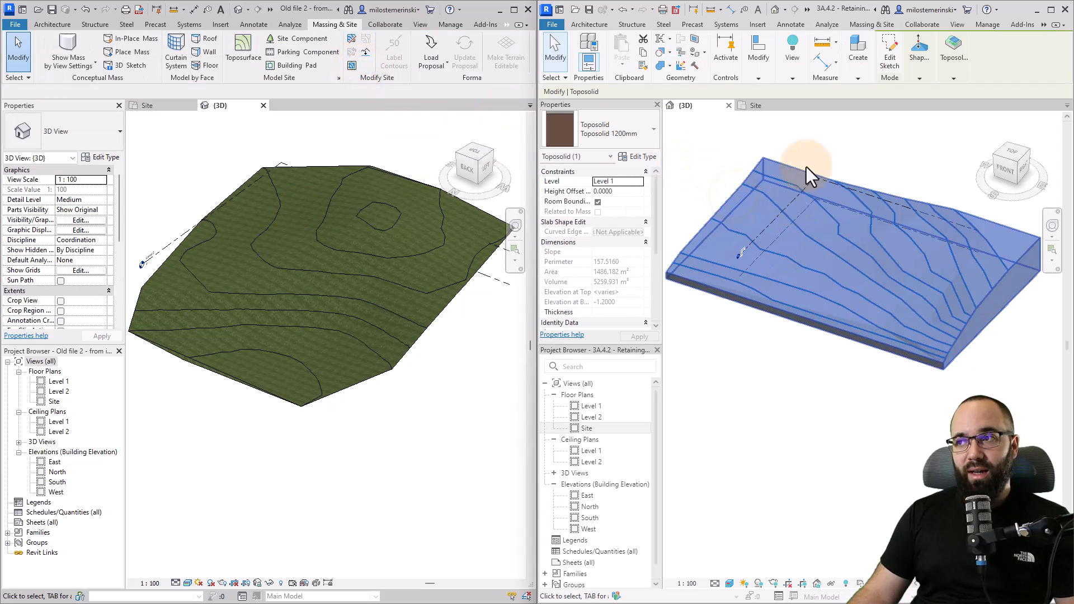
{"action": "mouse_move", "coordinate": [889, 56]}
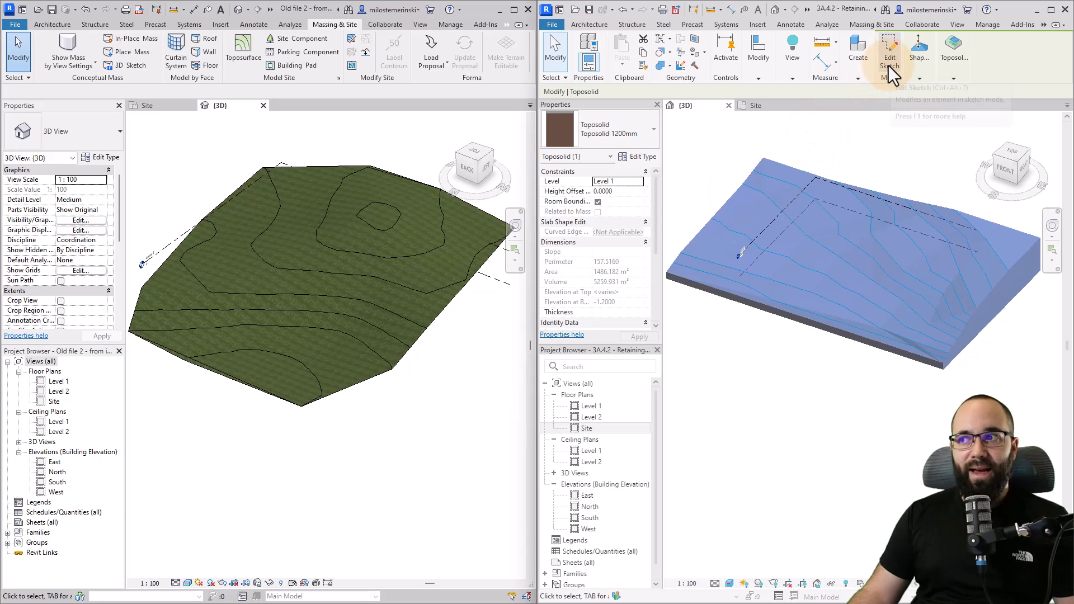
{"action": "left_click", "coordinate": [889, 51]}
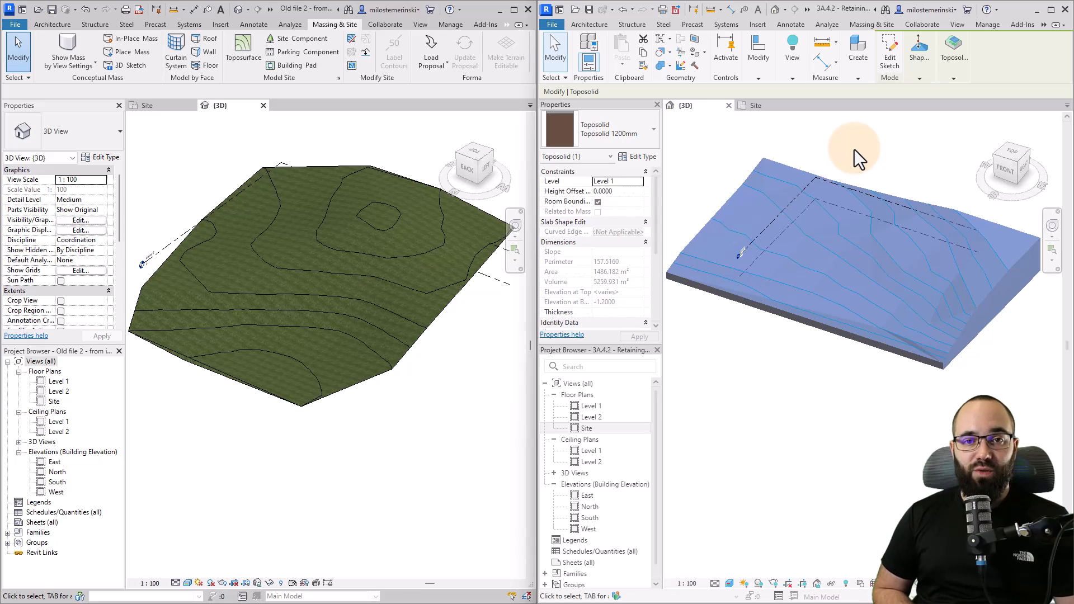
{"action": "mouse_move", "coordinate": [848, 186]}
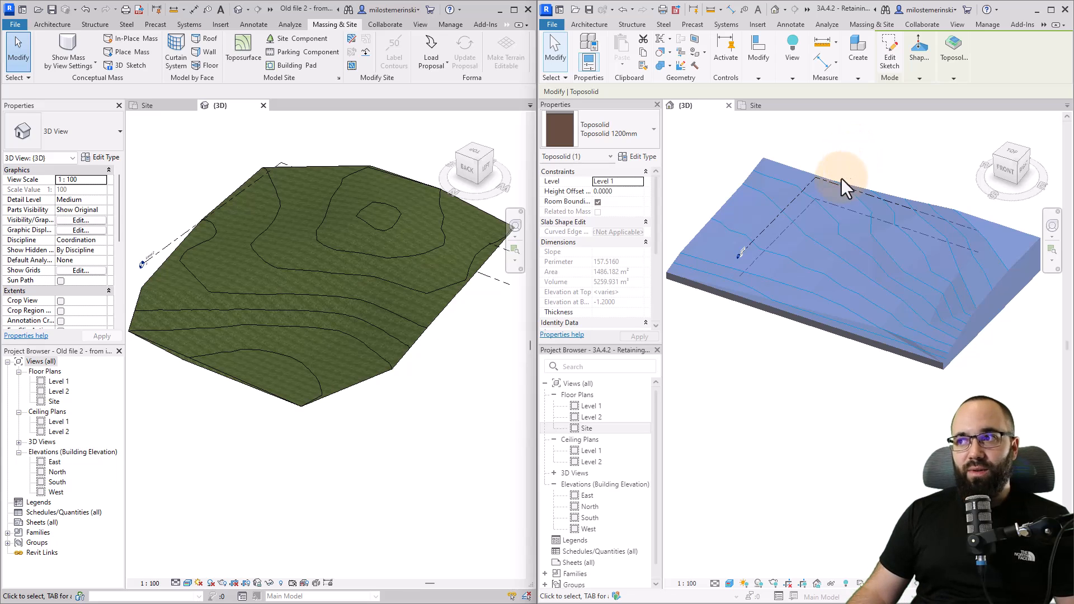
{"action": "mouse_move", "coordinate": [852, 167]}
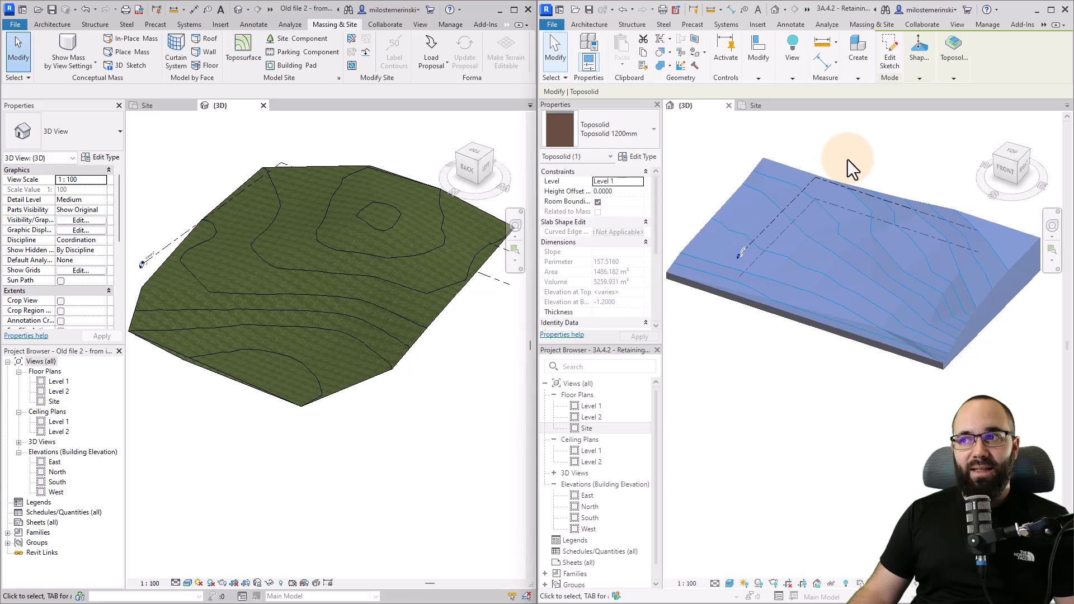
{"action": "left_click", "coordinate": [919, 52]}
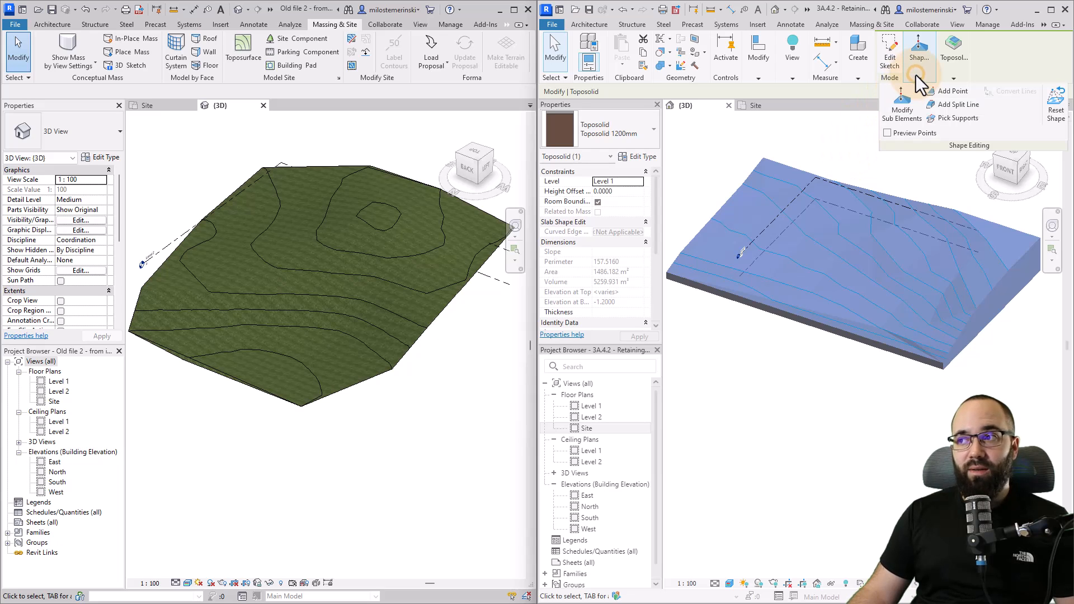
{"action": "left_click", "coordinate": [924, 104]}
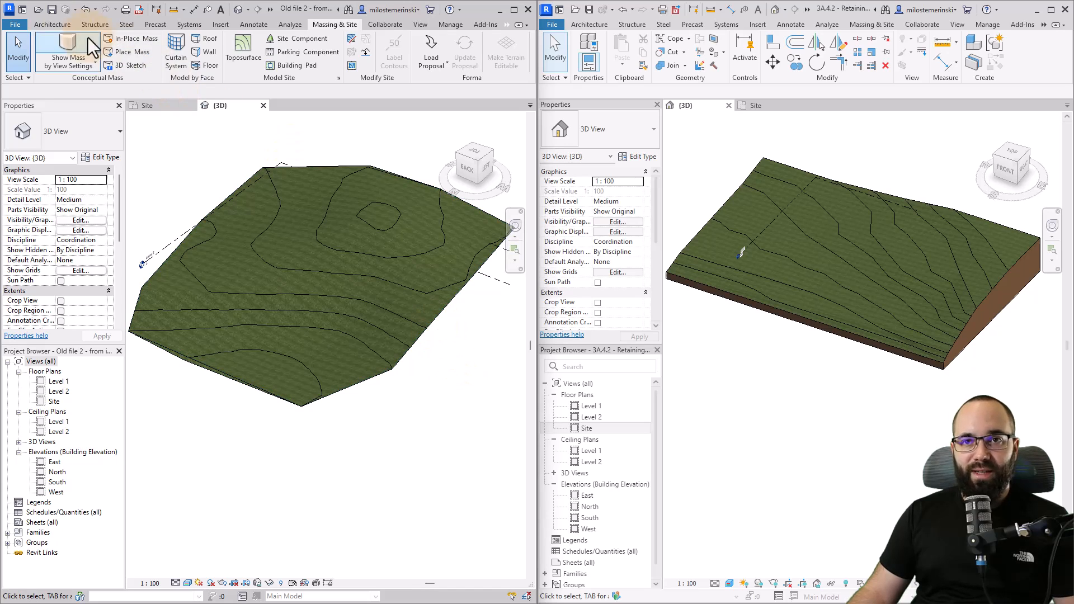
{"action": "left_click", "coordinate": [51, 24]}
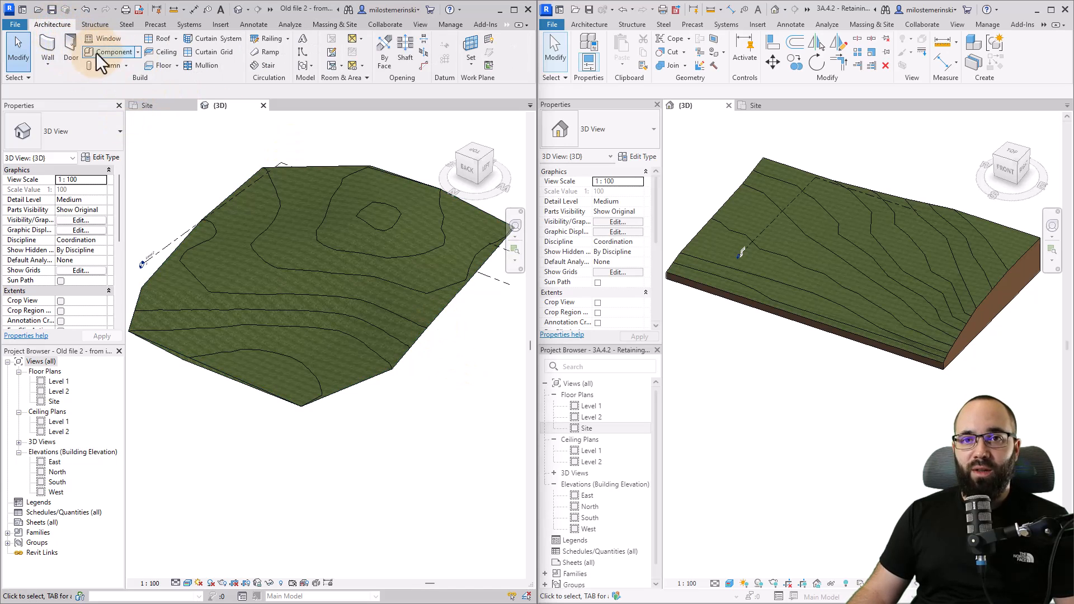
{"action": "mouse_move", "coordinate": [163, 65]}
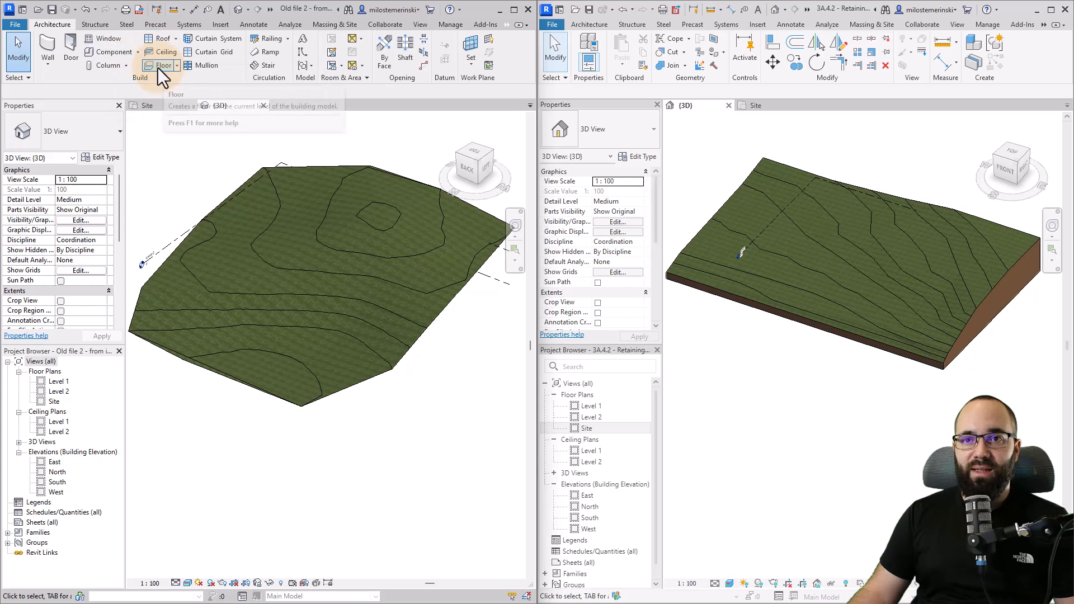
{"action": "left_click", "coordinate": [163, 65]}
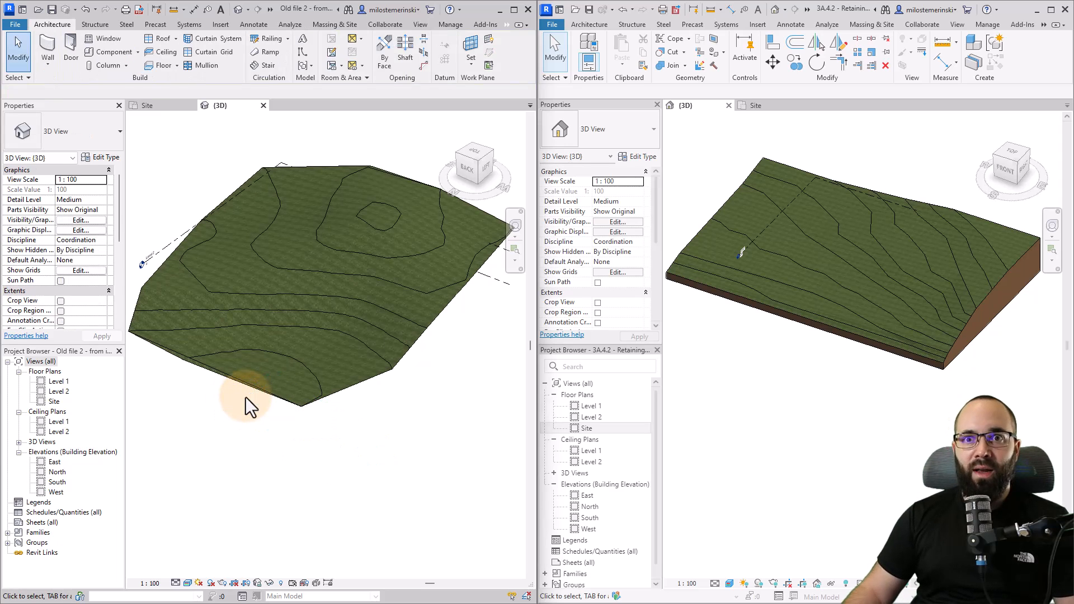
{"action": "mouse_move", "coordinate": [727, 318]}
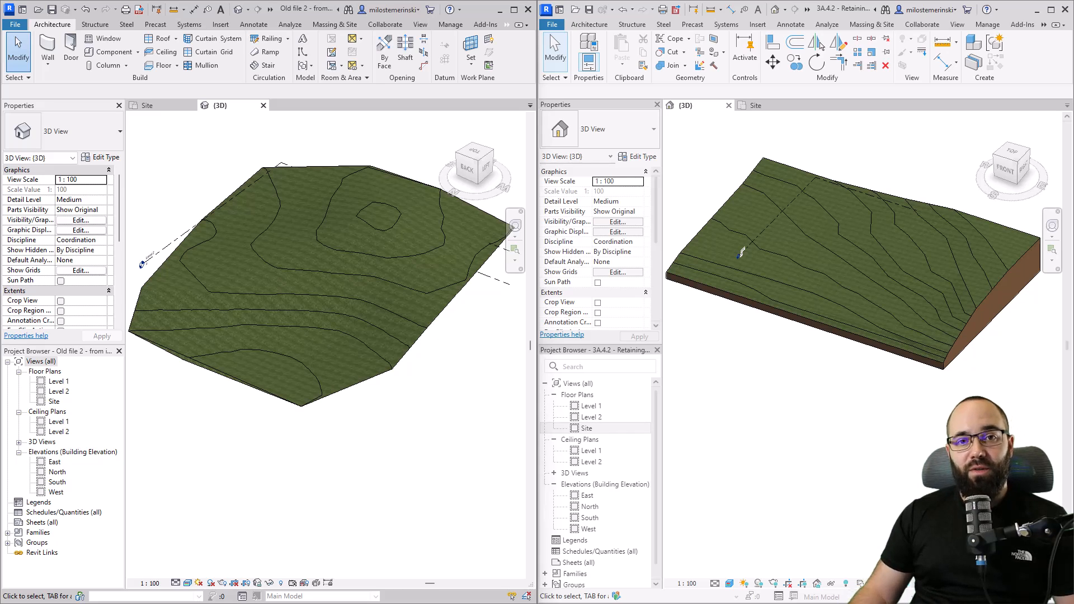
Step: Adjust the old toposurface's interior and boundary points, enlarging it to 967.337 m²
{"action": "left_click", "coordinate": [229, 377]}
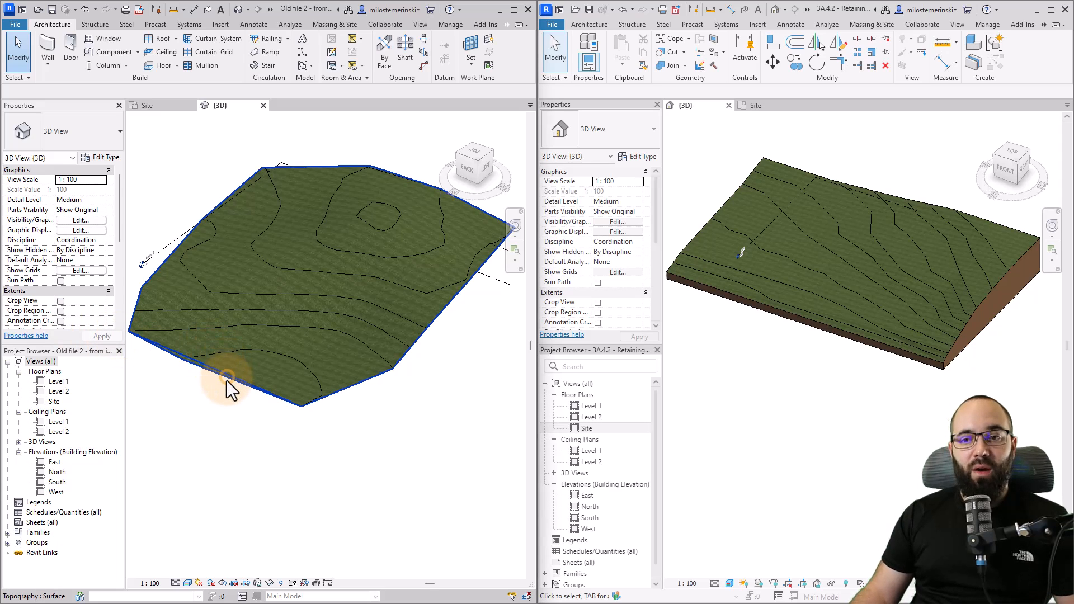
{"action": "left_click", "coordinate": [229, 380]}
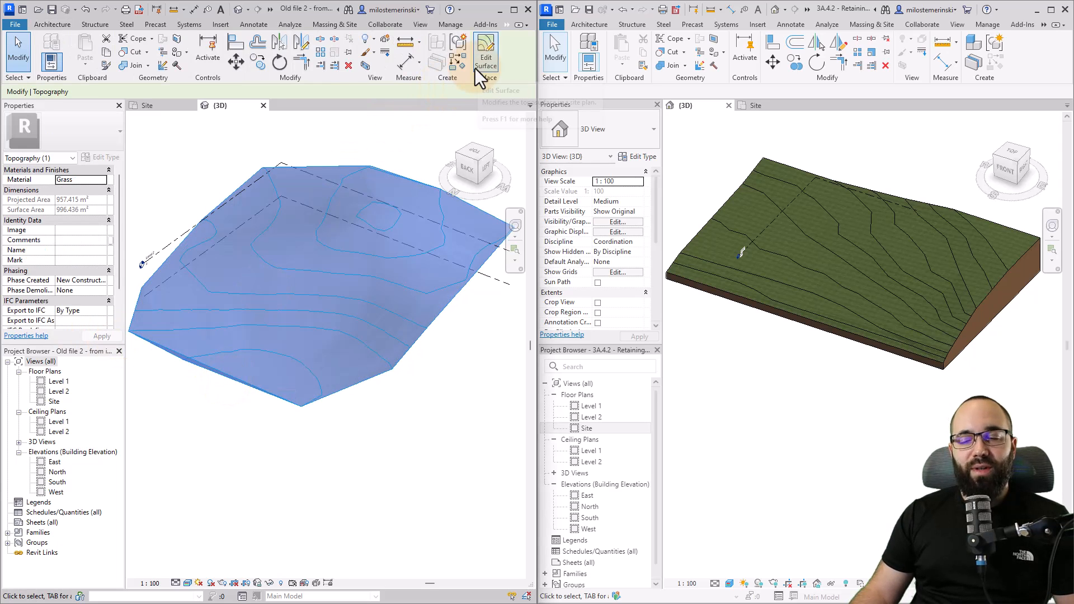
{"action": "left_click", "coordinate": [486, 55]}
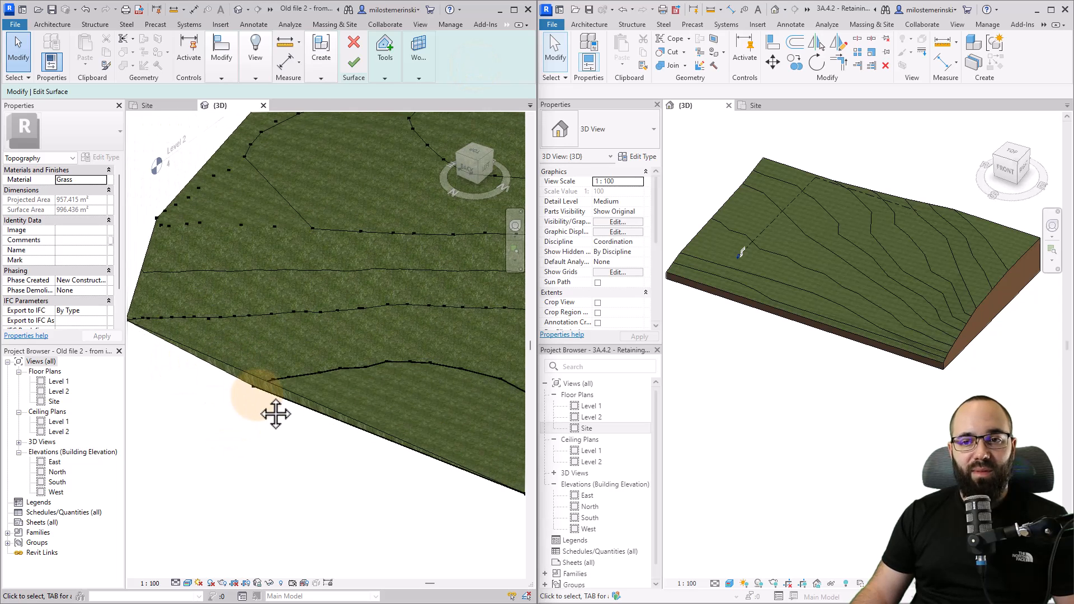
{"action": "left_click", "coordinate": [257, 366]}
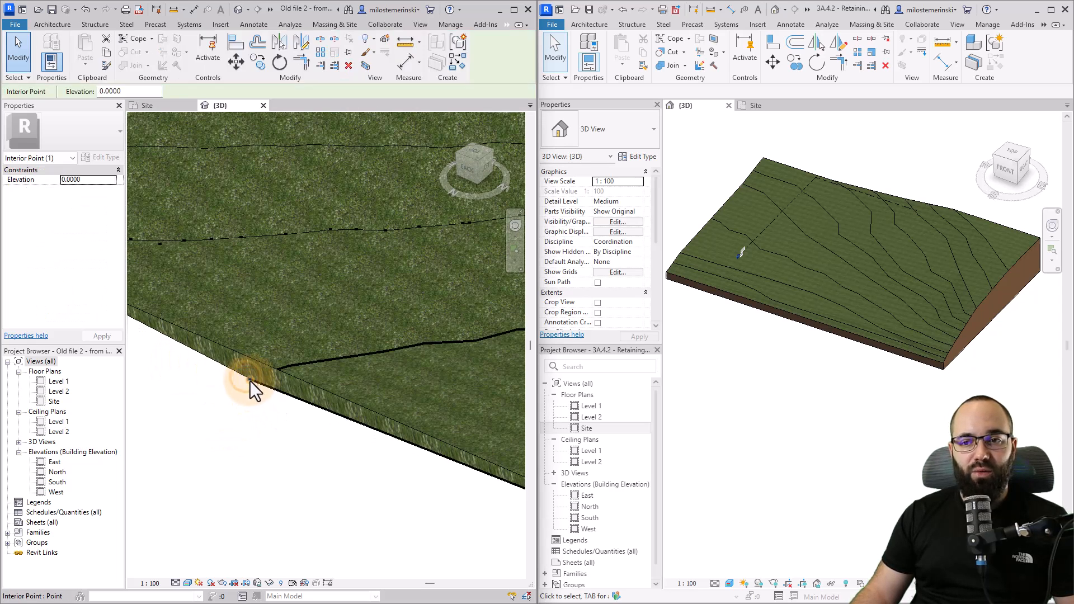
{"action": "left_click", "coordinate": [245, 392]}
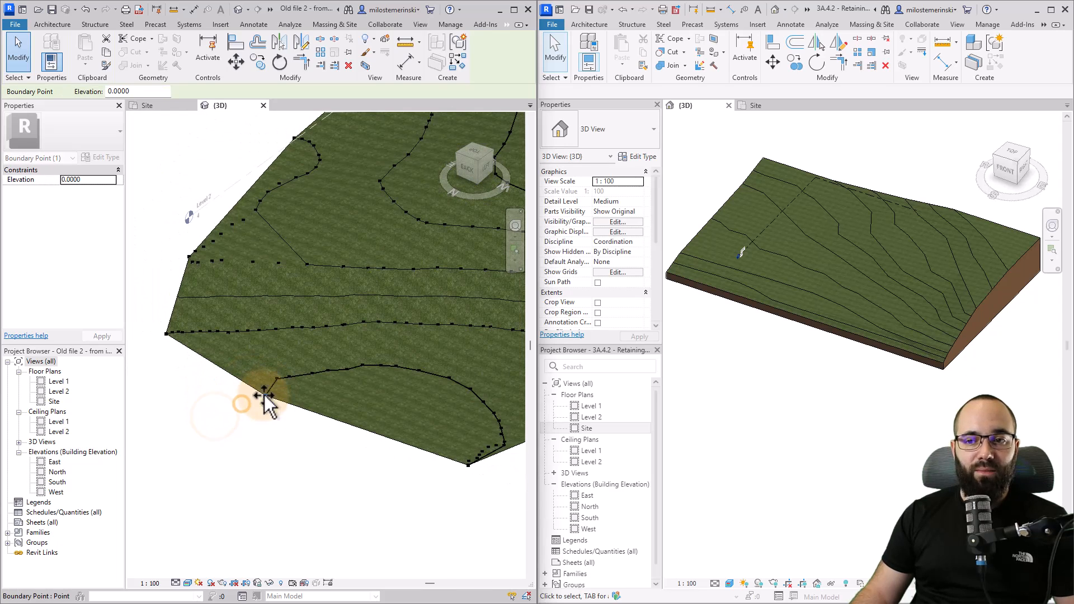
{"action": "left_click", "coordinate": [255, 382]}
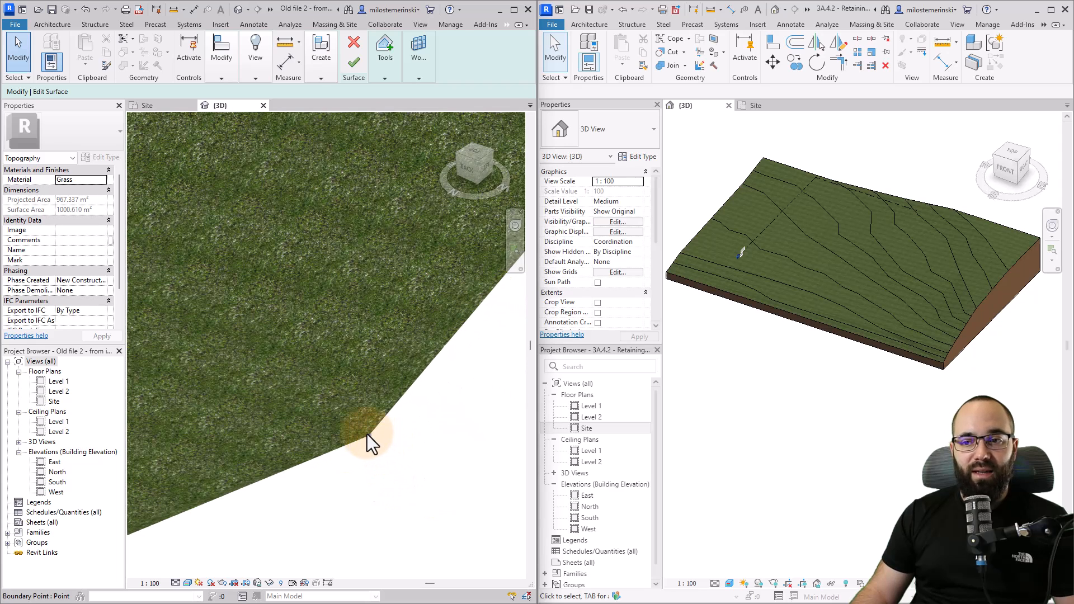
{"action": "left_click", "coordinate": [312, 415]}
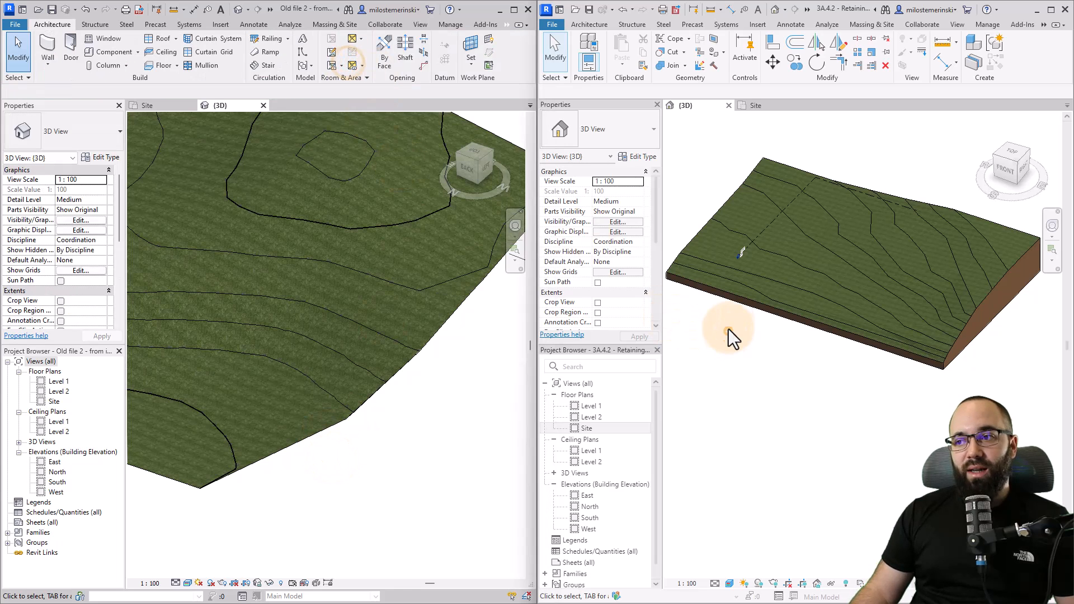
Step: Select the 2024 toposolid and open its rectangular boundary sketch for editing
{"action": "left_click", "coordinate": [787, 260]}
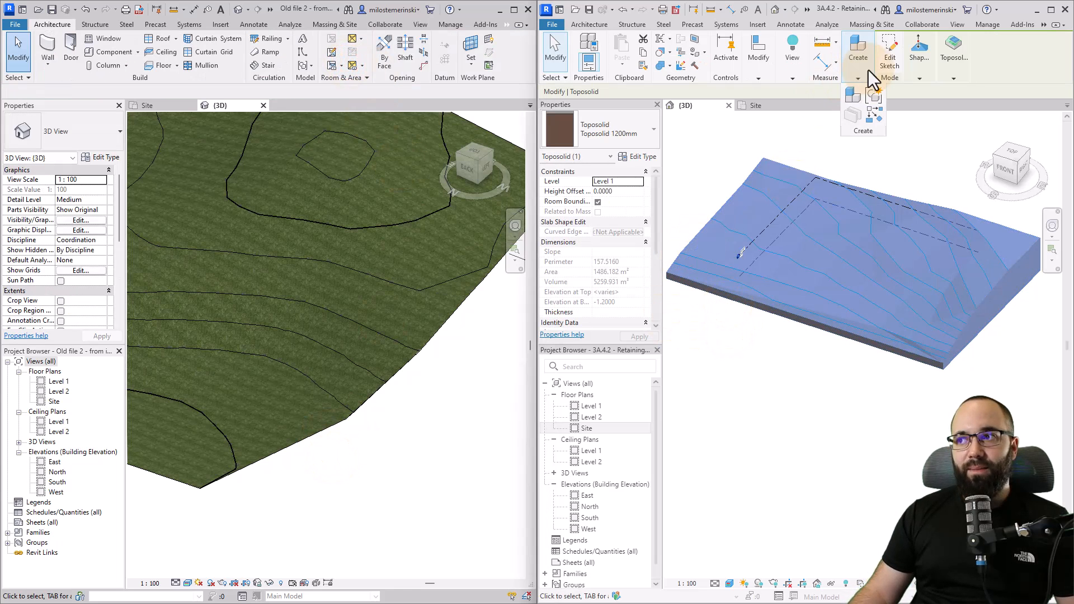
{"action": "left_click", "coordinate": [889, 51]}
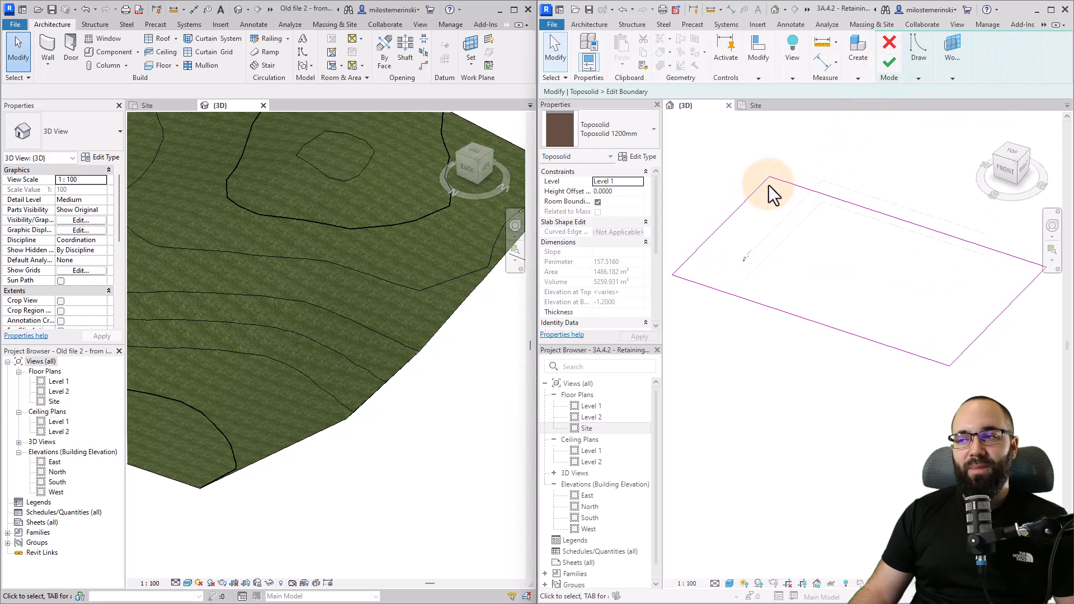
{"action": "mouse_move", "coordinate": [739, 302]}
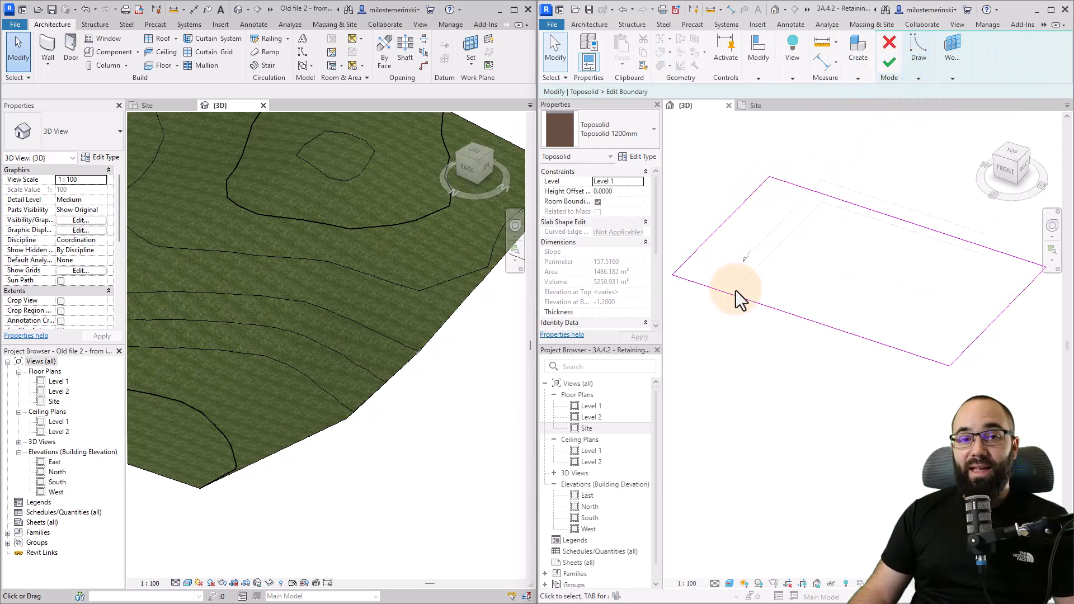
{"action": "mouse_move", "coordinate": [408, 391]}
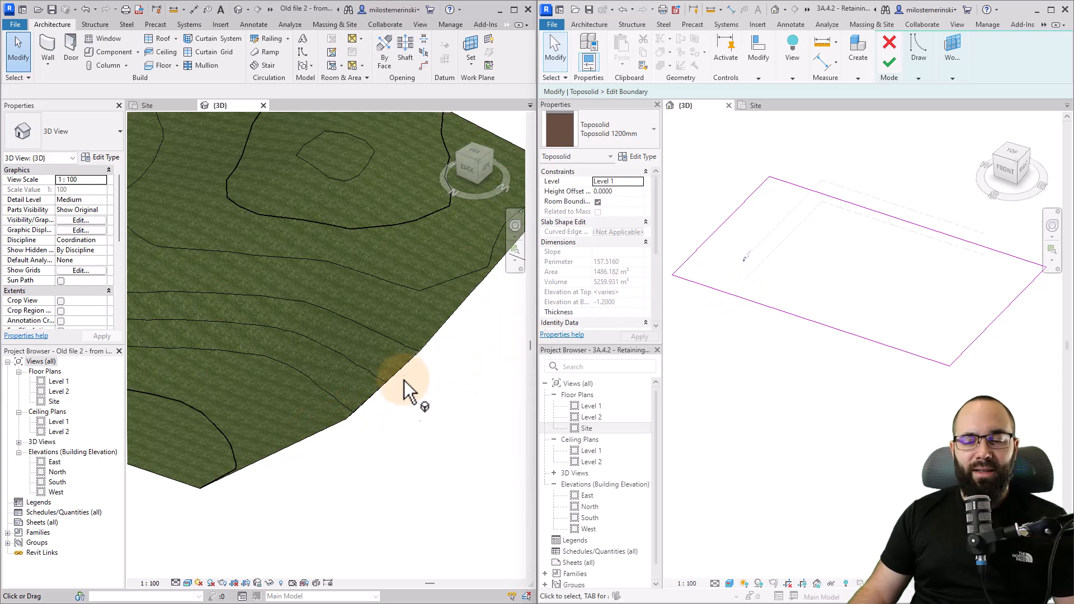
{"action": "mouse_move", "coordinate": [918, 76]}
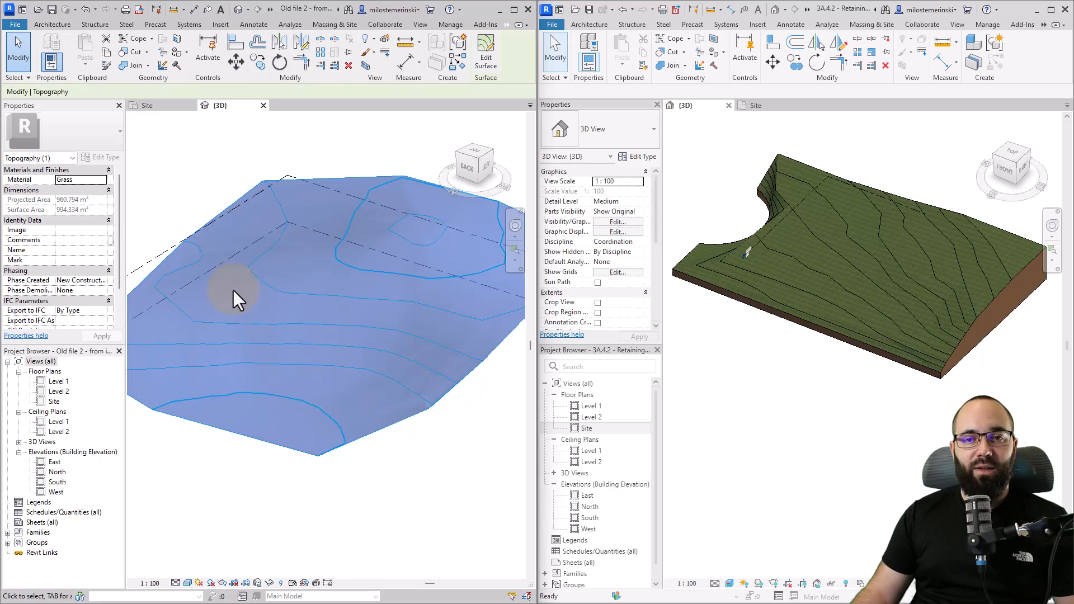
{"action": "mouse_move", "coordinate": [21, 179]}
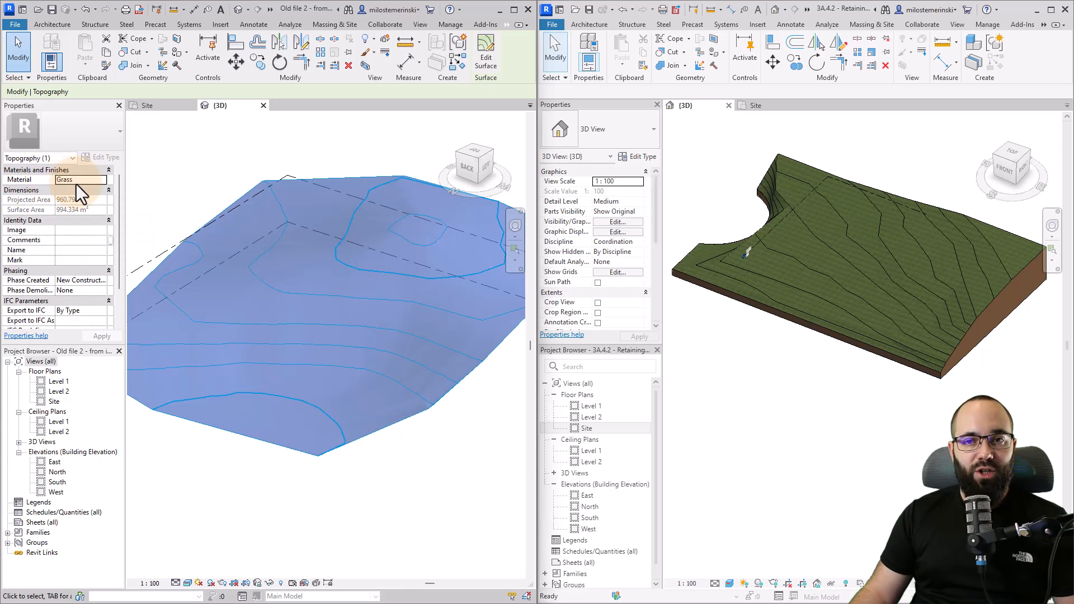
{"action": "left_click", "coordinate": [240, 155]}
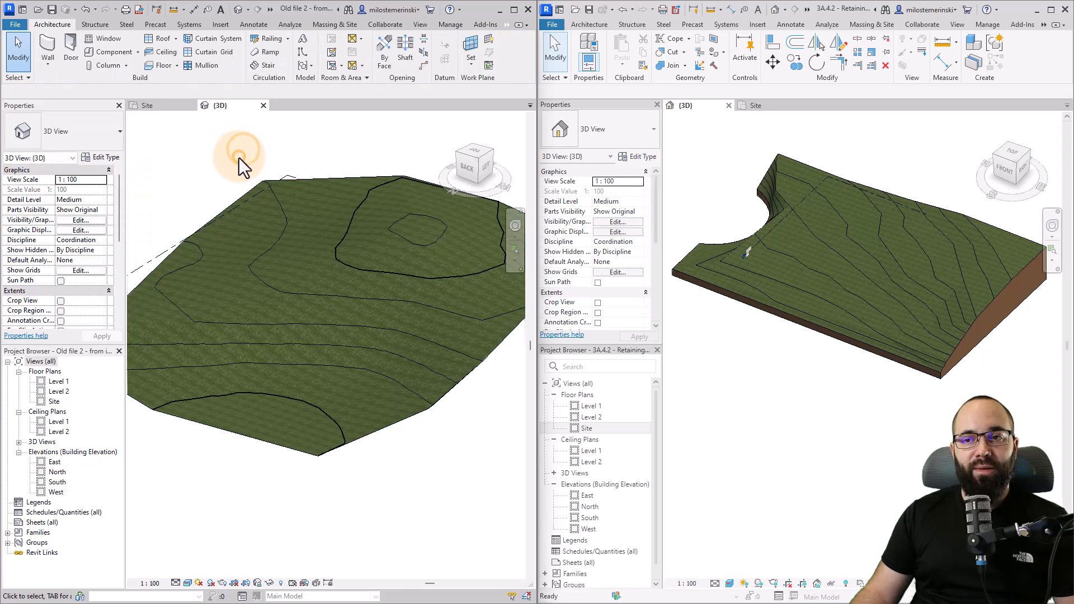
{"action": "mouse_move", "coordinate": [363, 449]}
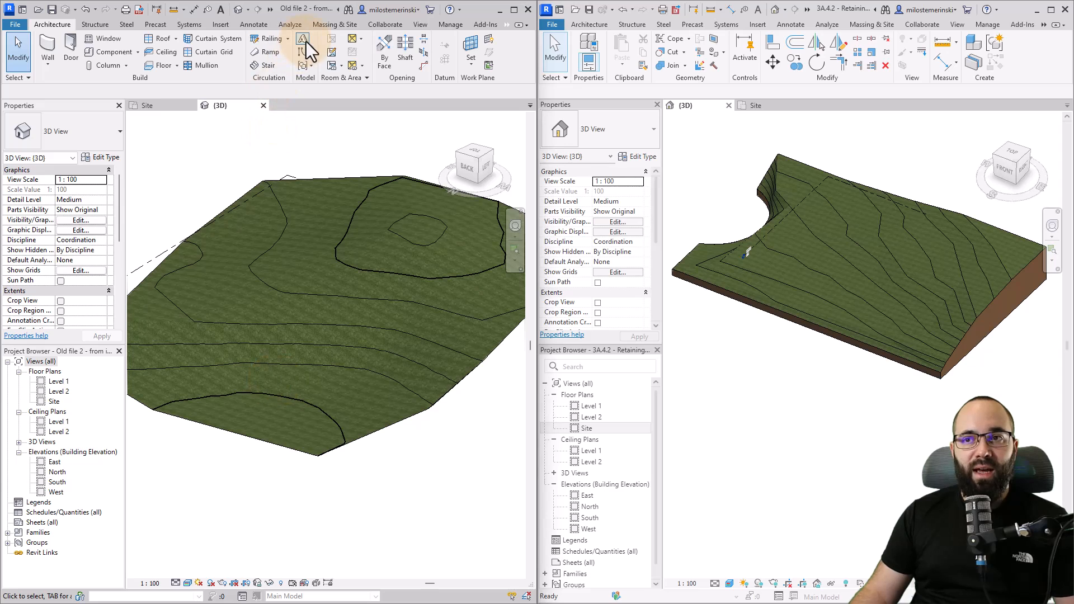
{"action": "left_click", "coordinate": [335, 24]}
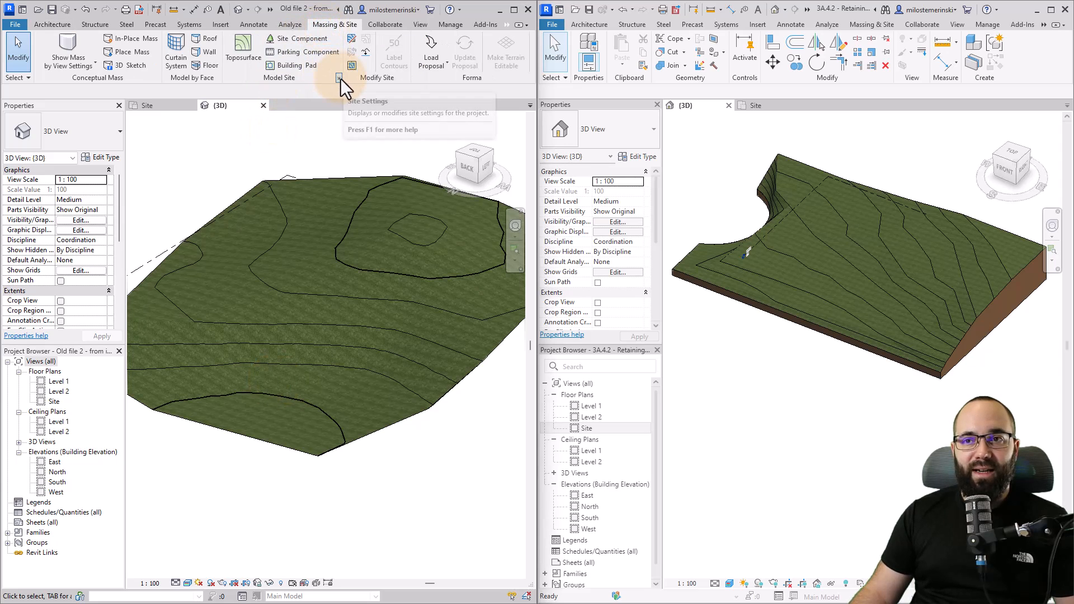
{"action": "left_click", "coordinate": [338, 77]}
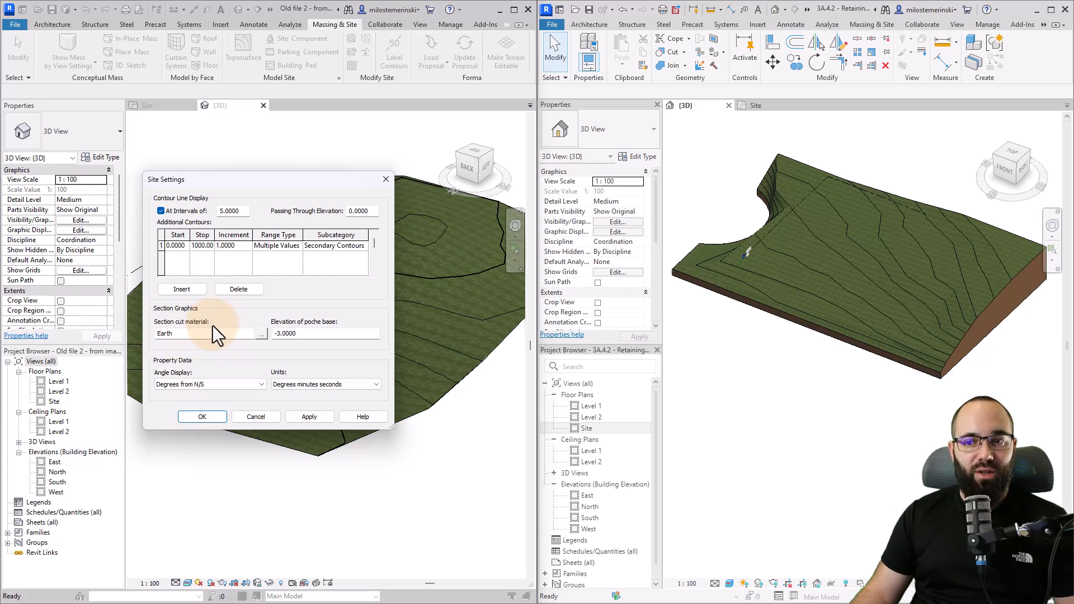
{"action": "left_click", "coordinate": [202, 415]}
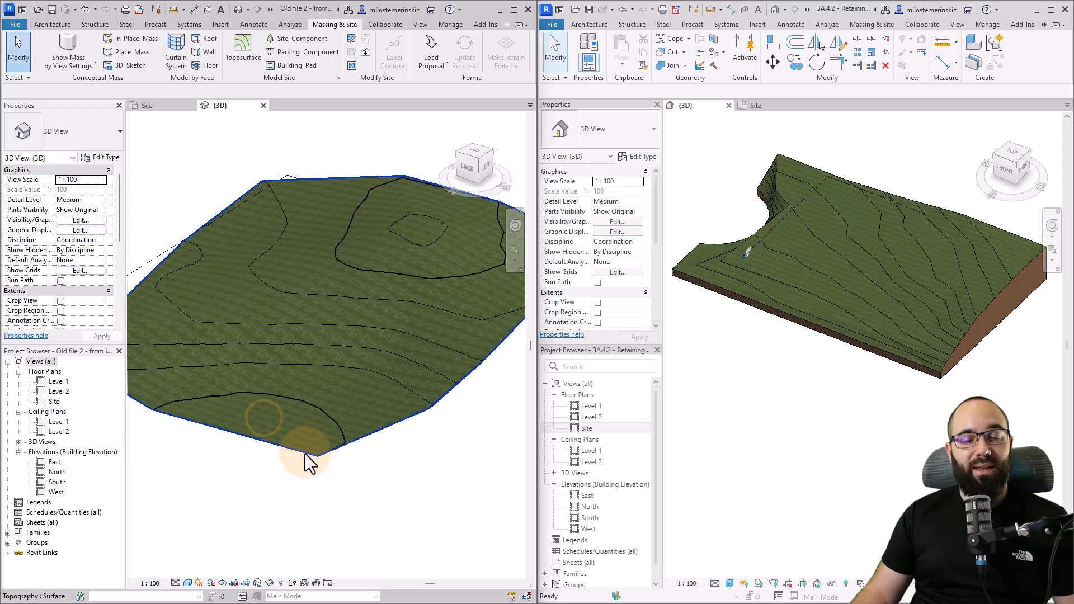
{"action": "mouse_move", "coordinate": [305, 459]}
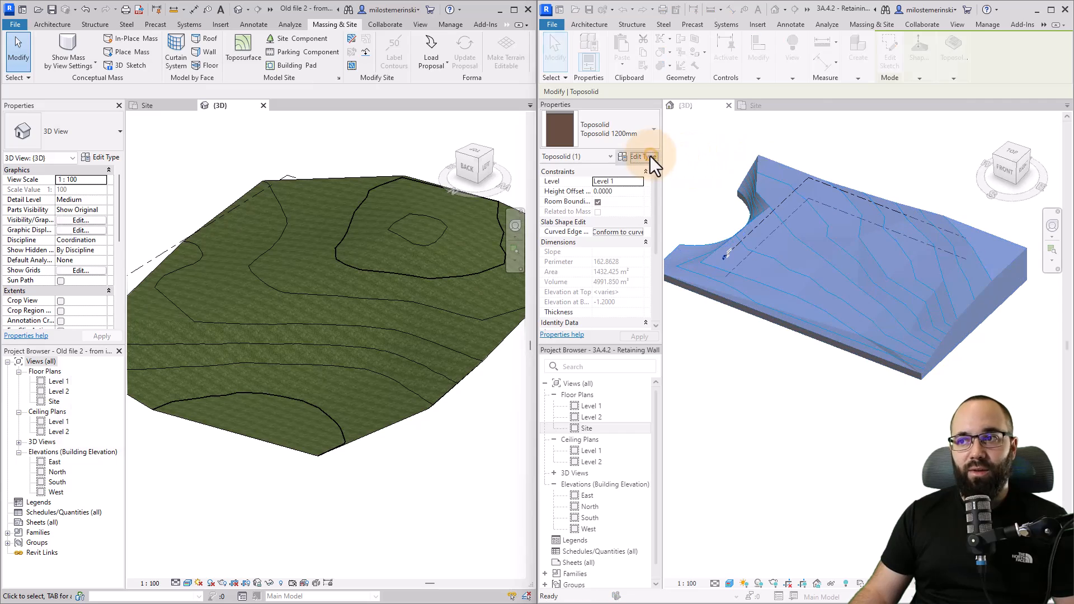
Step: Review the toposolid's grass and variable earth layers, then close Edit Assembly and Type Properties
{"action": "left_click", "coordinate": [635, 157]}
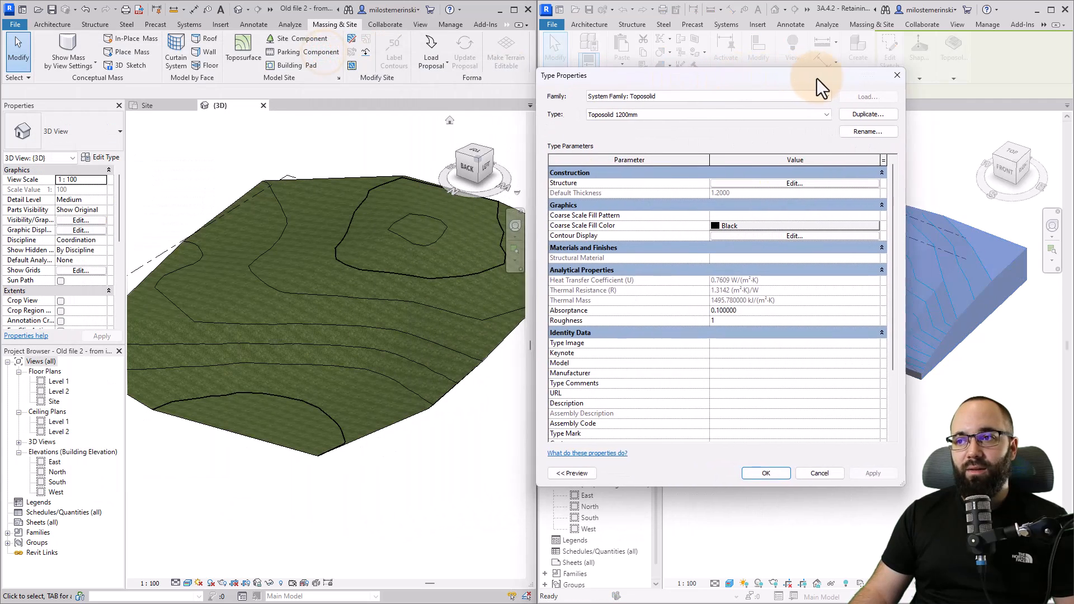
{"action": "left_click", "coordinate": [794, 183]}
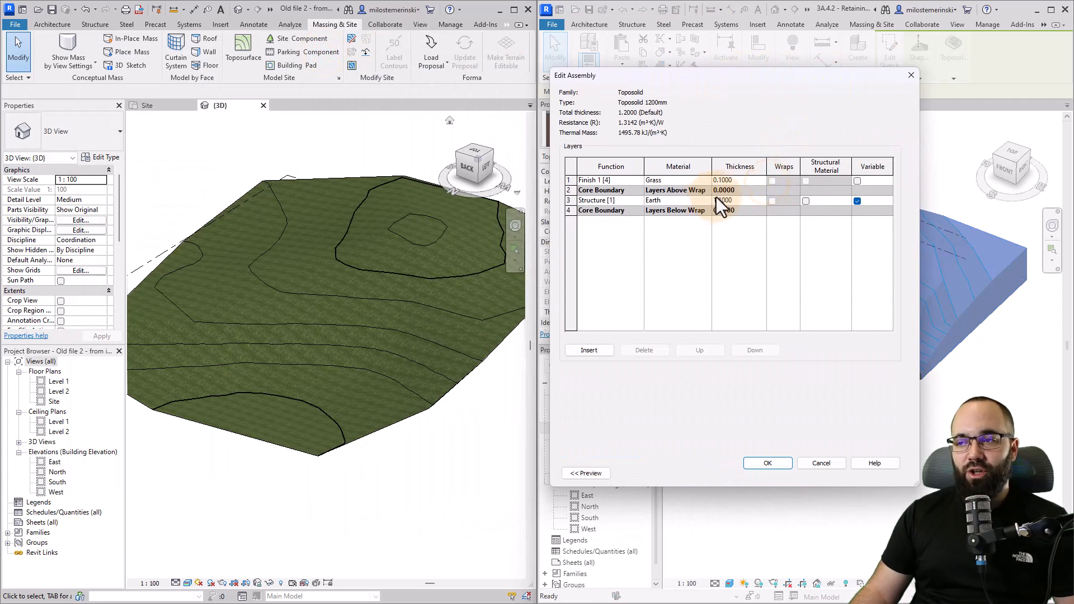
{"action": "left_click", "coordinate": [723, 200]}
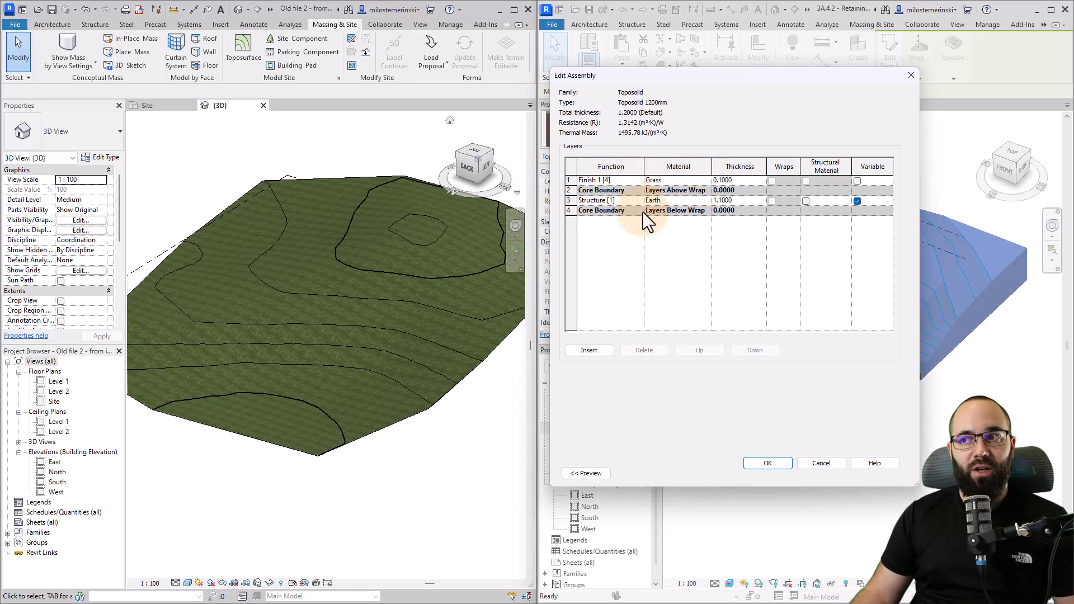
{"action": "mouse_move", "coordinate": [699, 213]}
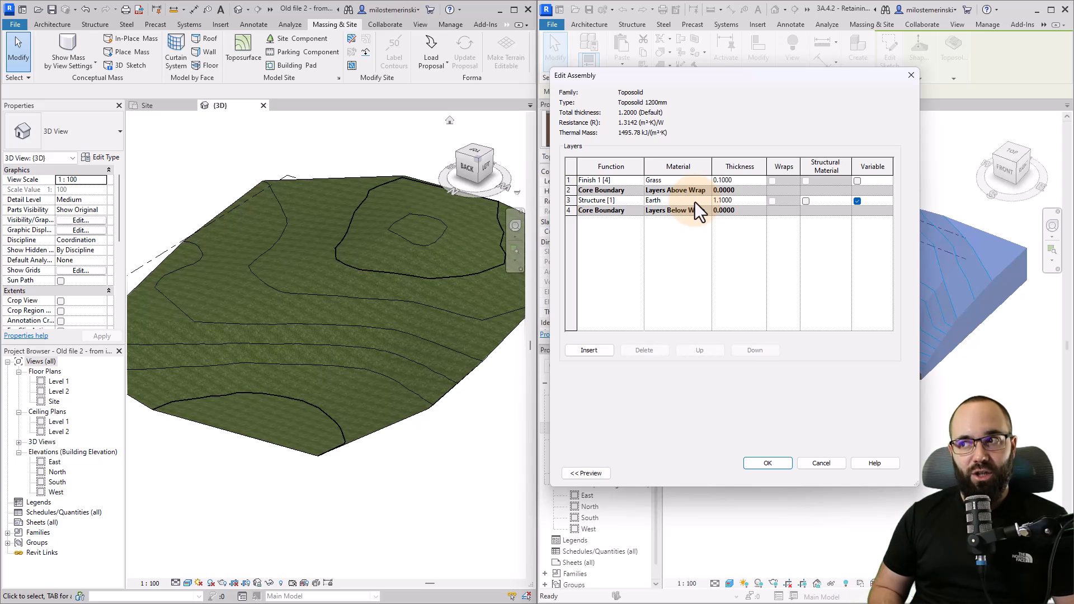
{"action": "mouse_move", "coordinate": [700, 209]}
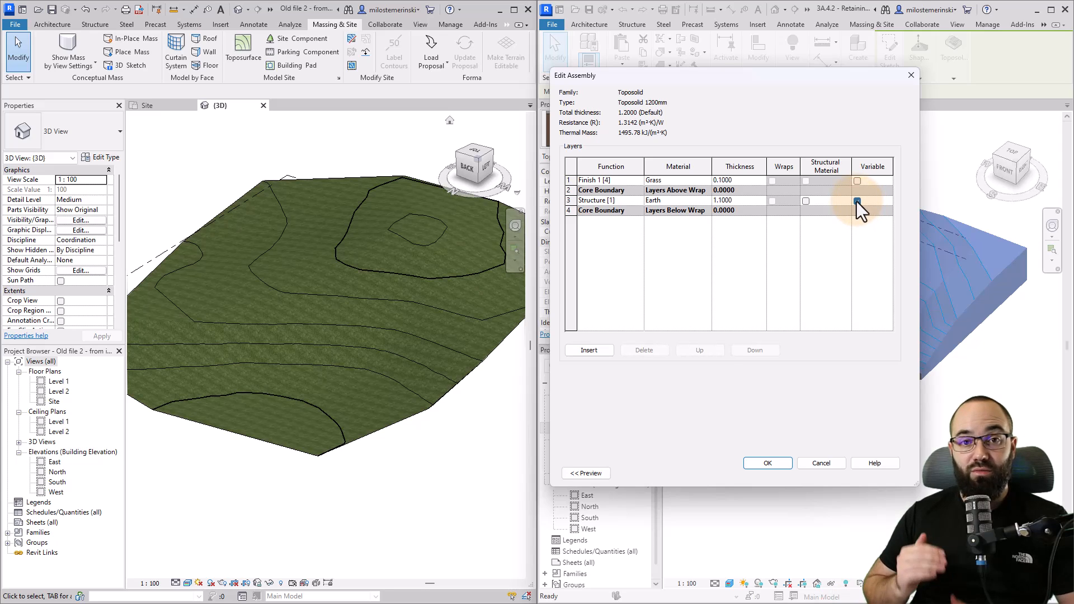
{"action": "left_click", "coordinate": [857, 201]}
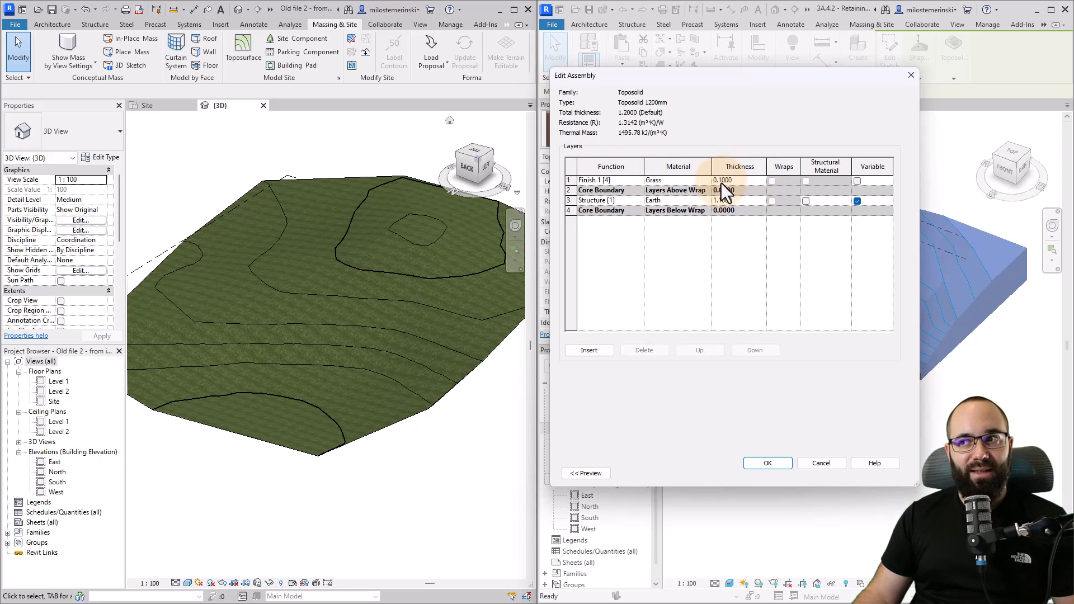
{"action": "left_click", "coordinate": [767, 463]}
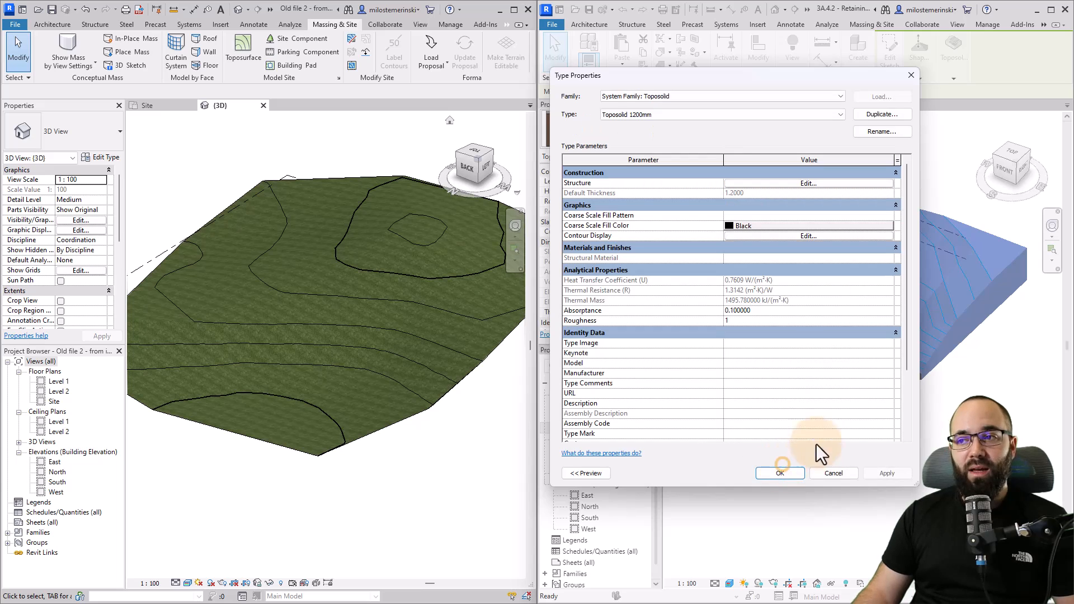
{"action": "left_click", "coordinate": [779, 474]}
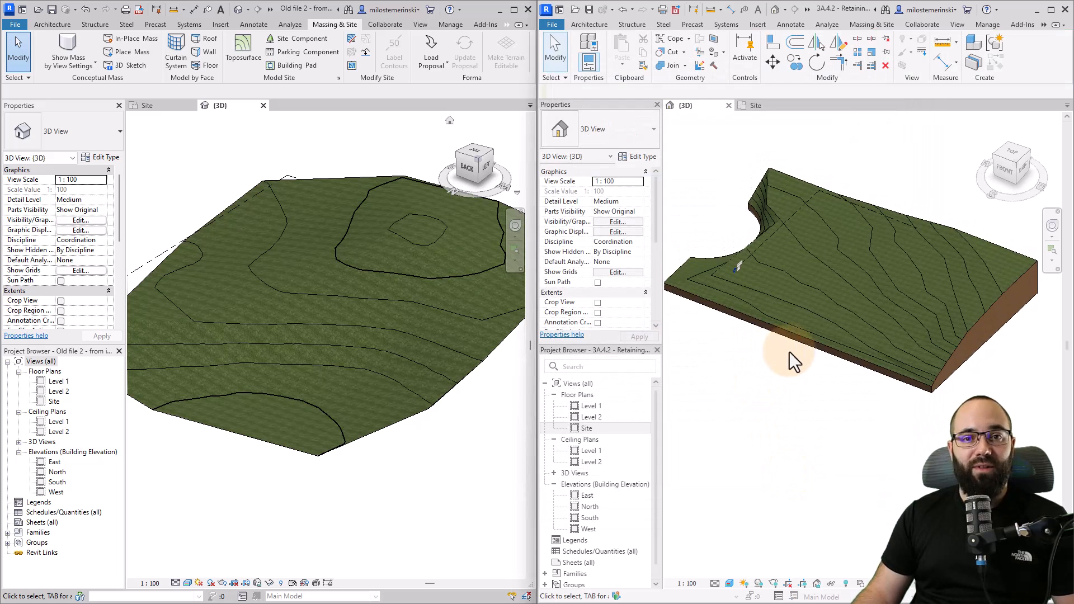
{"action": "mouse_move", "coordinate": [808, 400]}
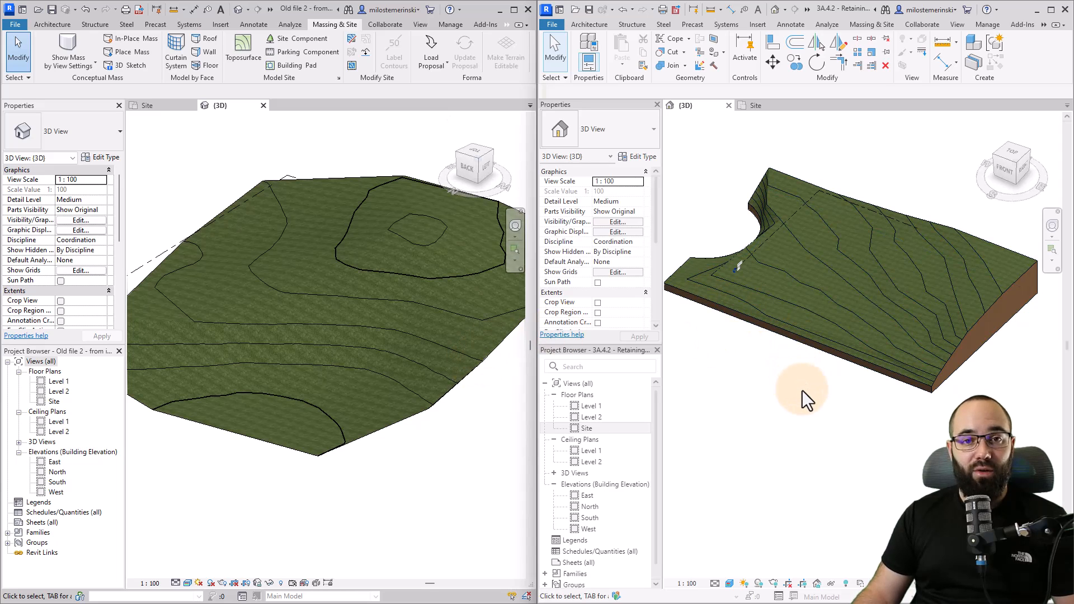
{"action": "mouse_move", "coordinate": [665, 336]}
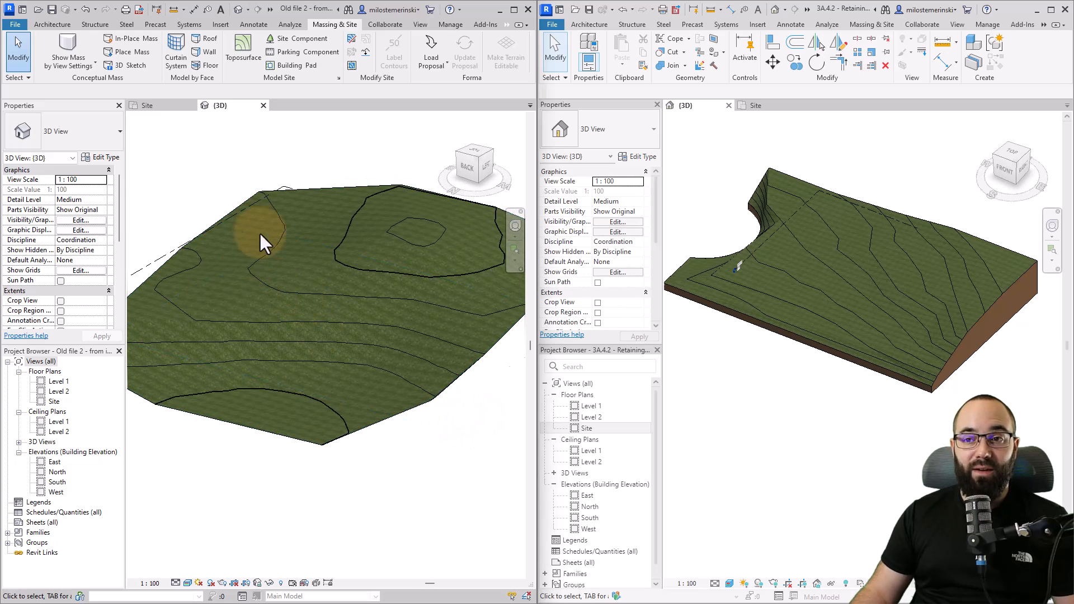
{"action": "mouse_move", "coordinate": [367, 308]}
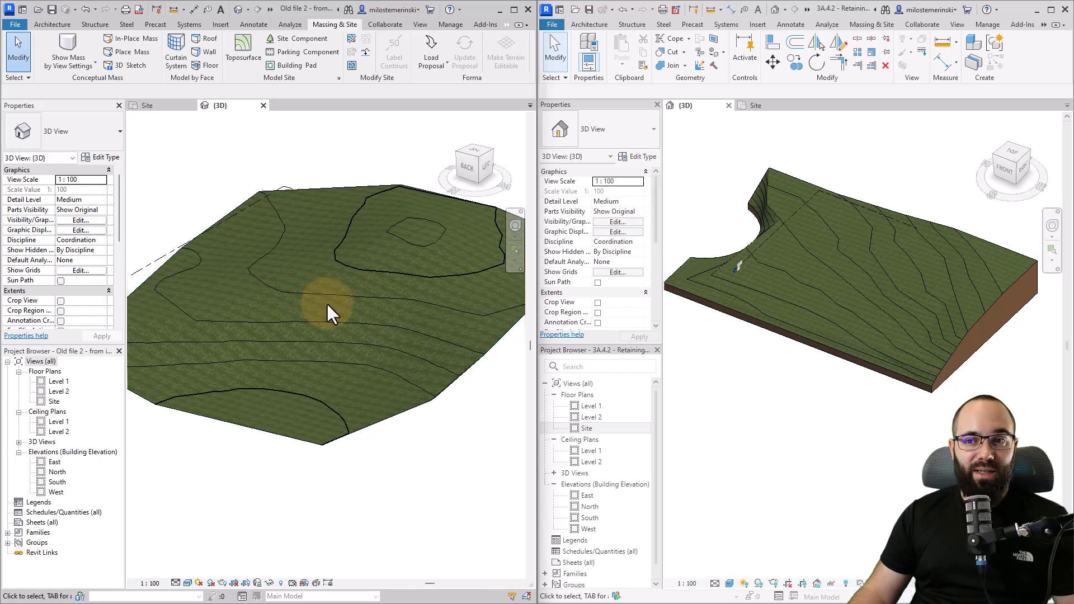
{"action": "left_click", "coordinate": [315, 295]}
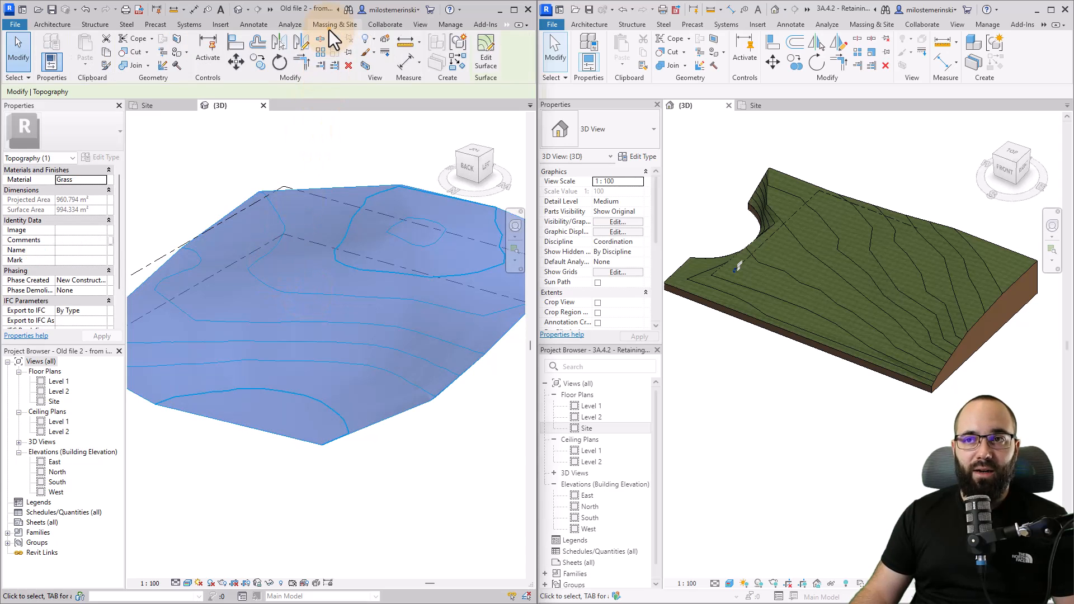
{"action": "left_click", "coordinate": [335, 24]}
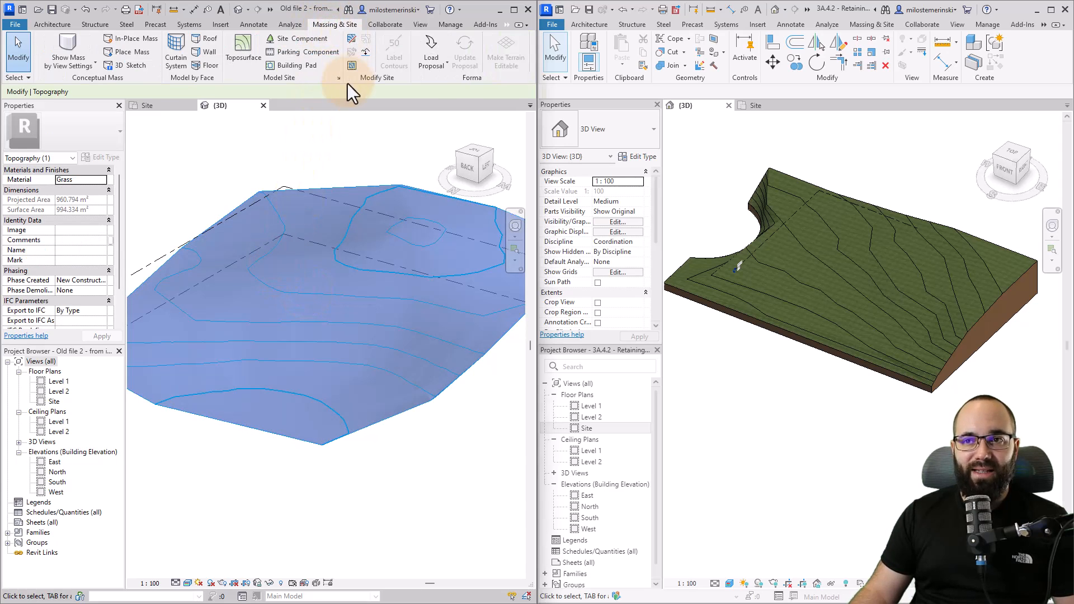
{"action": "left_click", "coordinate": [352, 66]}
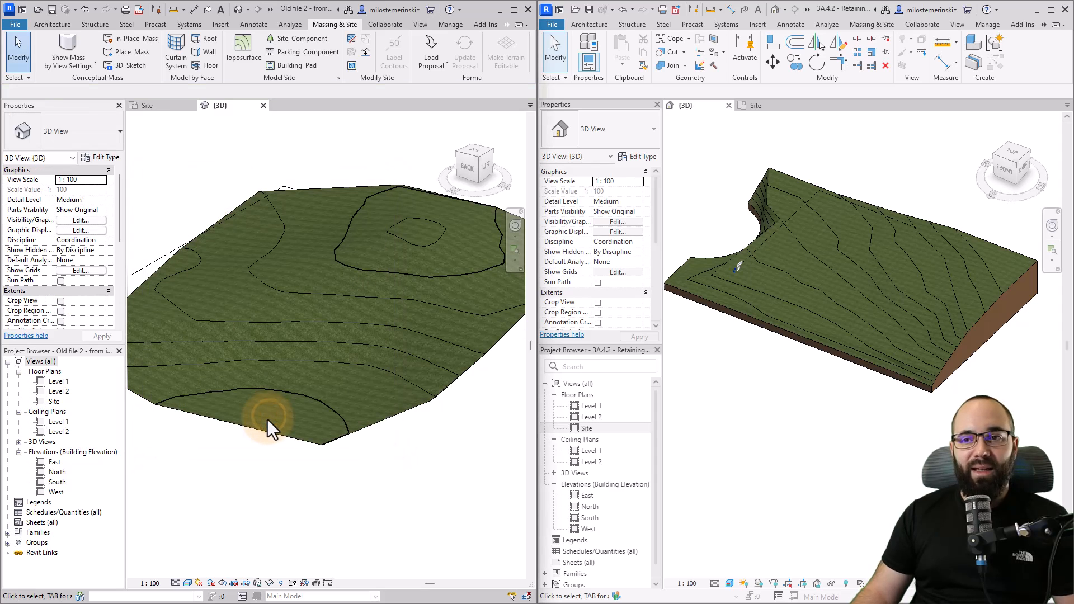
{"action": "left_click", "coordinate": [747, 323]}
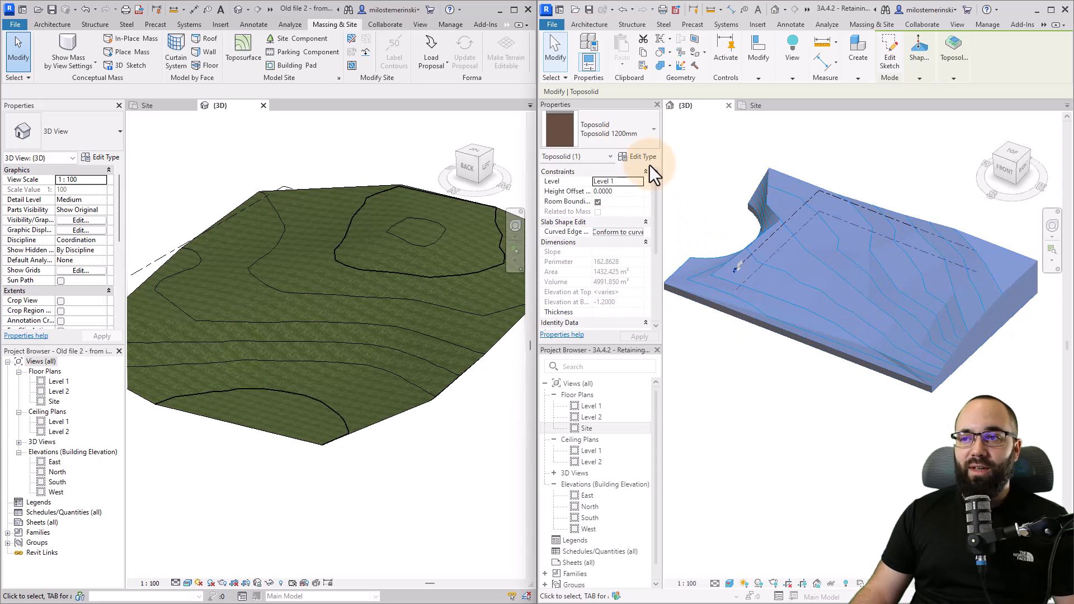
{"action": "left_click", "coordinate": [639, 156]}
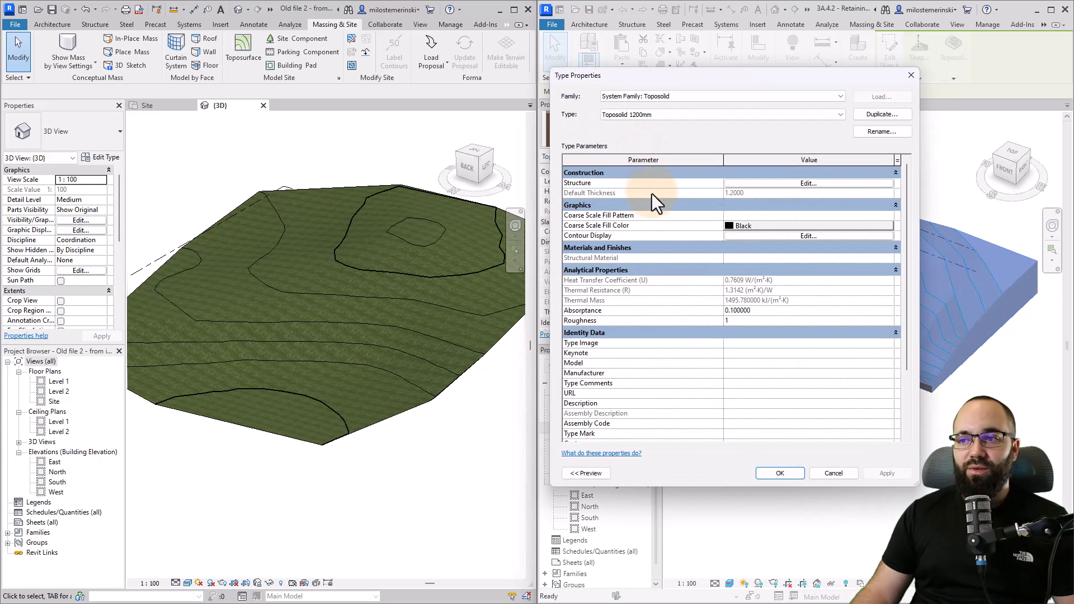
{"action": "left_click", "coordinate": [809, 235]}
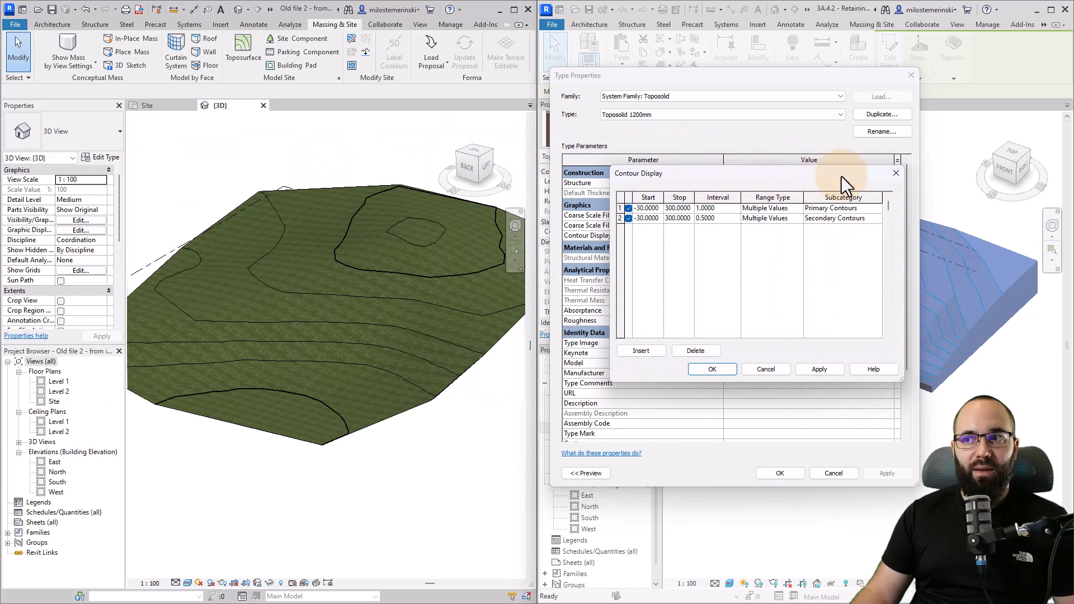
{"action": "mouse_move", "coordinate": [787, 355]}
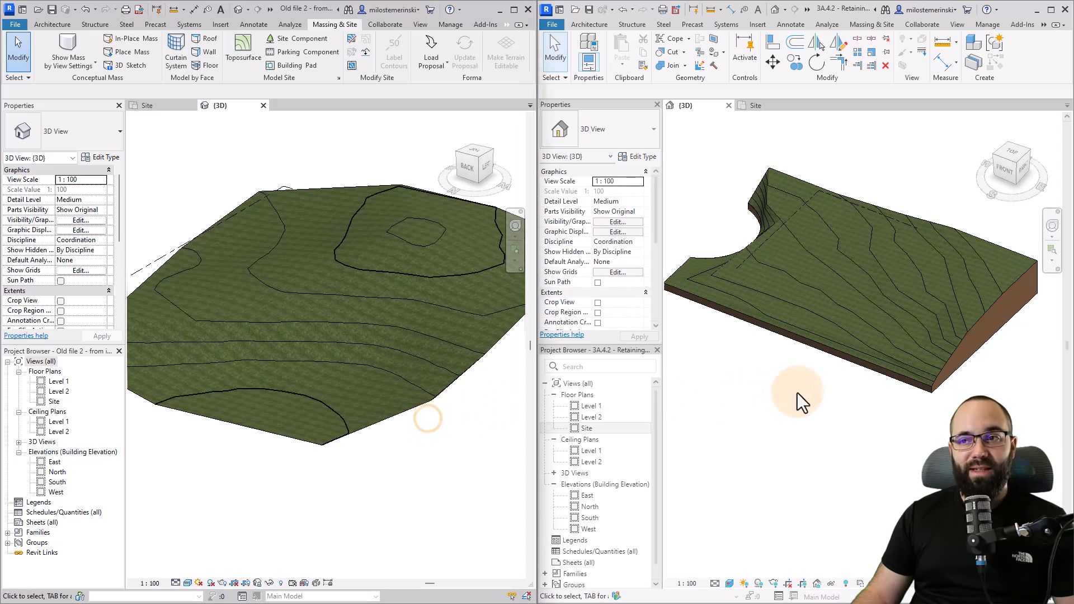
{"action": "left_click", "coordinate": [346, 431]}
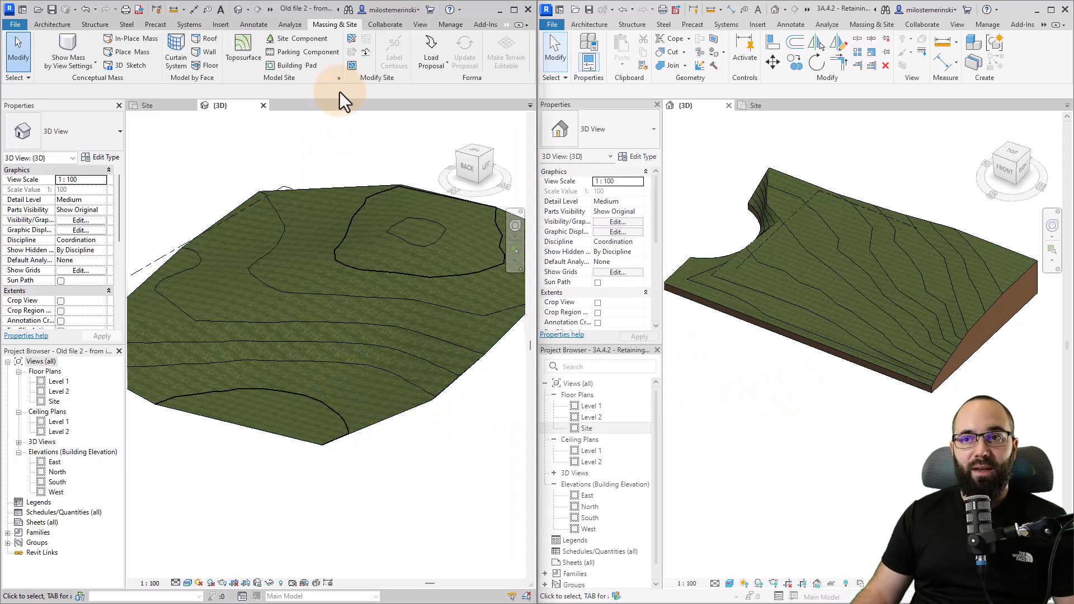
{"action": "mouse_move", "coordinate": [370, 92]}
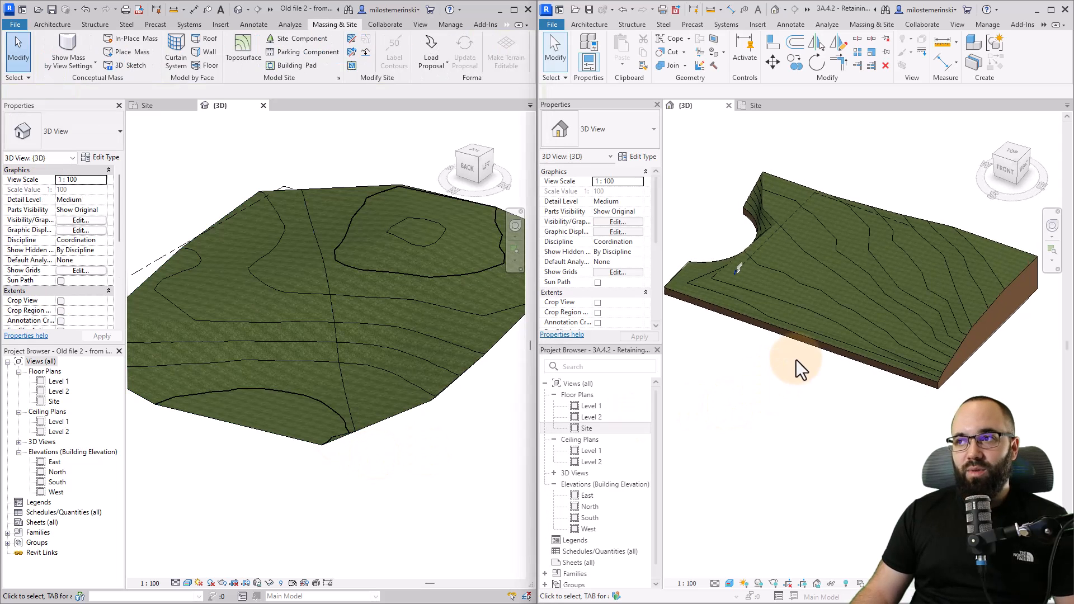
{"action": "mouse_move", "coordinate": [812, 95]}
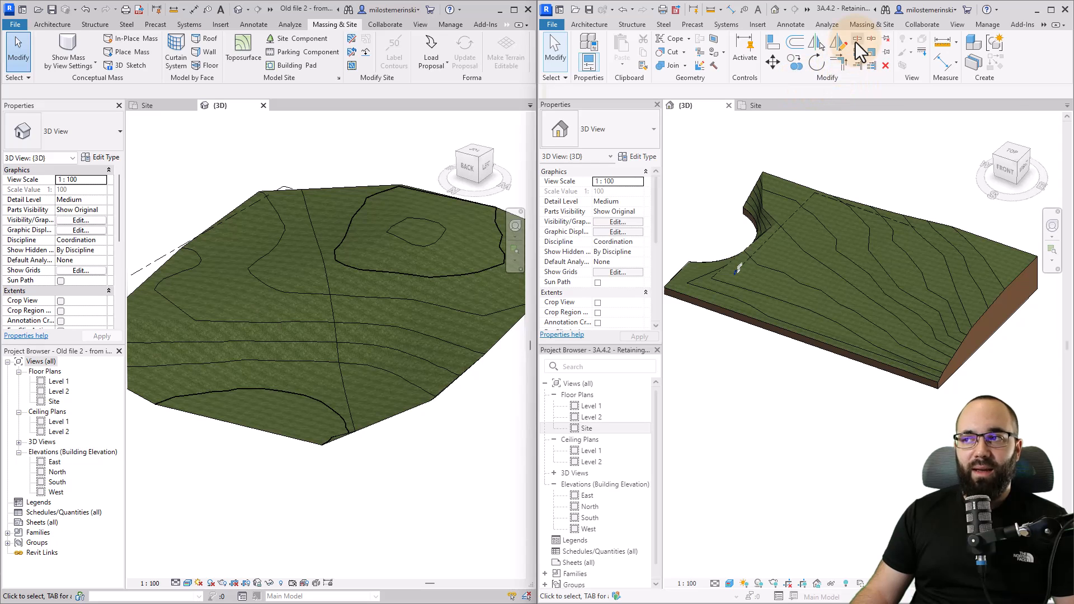
{"action": "mouse_move", "coordinate": [857, 43]}
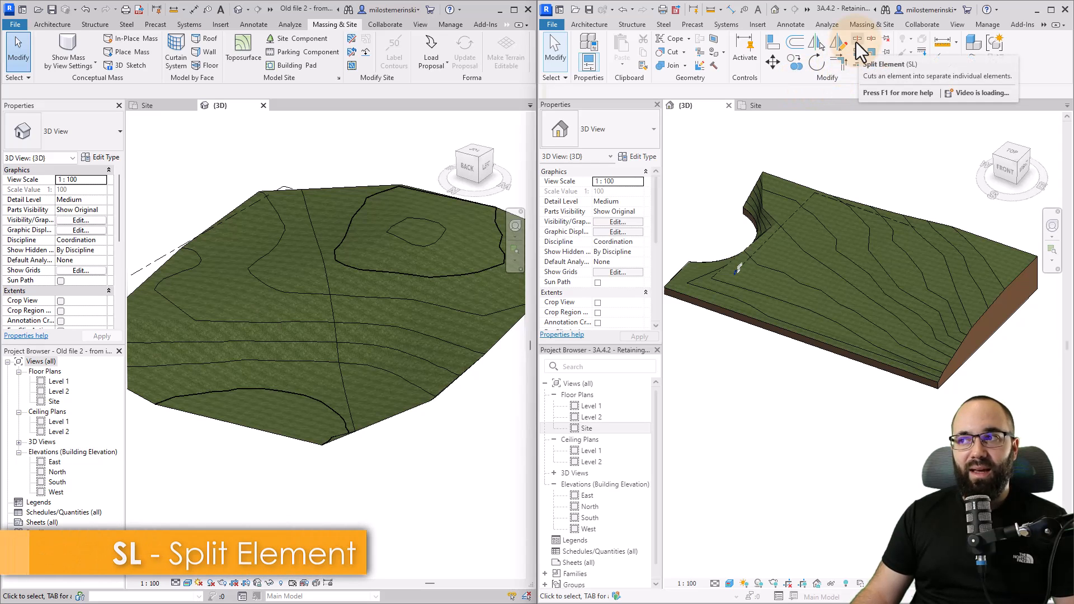
Step: Start a split sketch on the toposolid and select one half of the split toposurface
{"action": "left_click", "coordinate": [858, 42]}
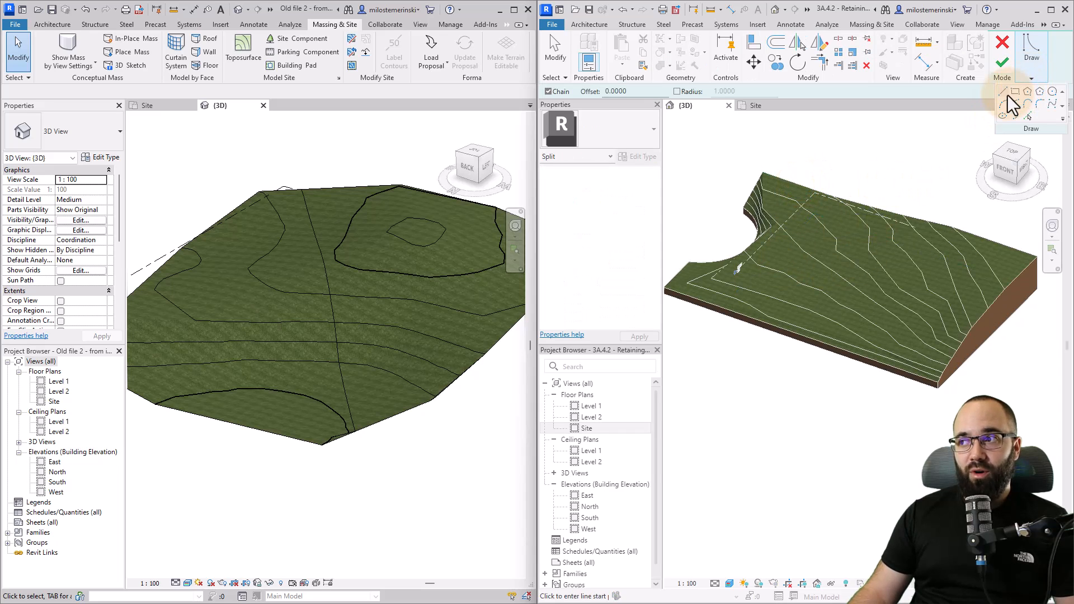
{"action": "left_click", "coordinate": [747, 414]}
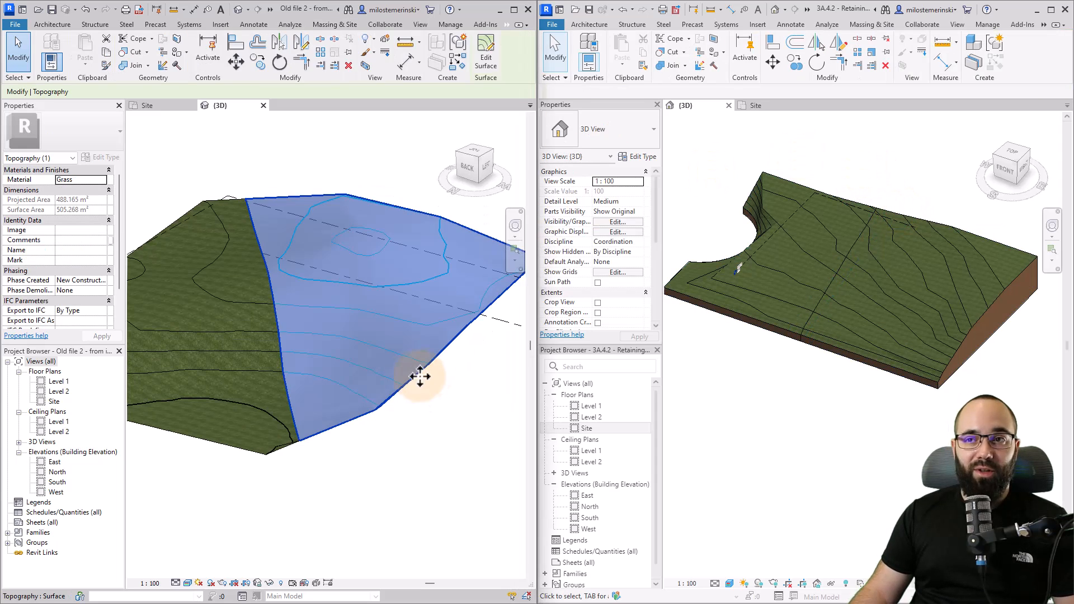
{"action": "left_click", "coordinate": [335, 24]}
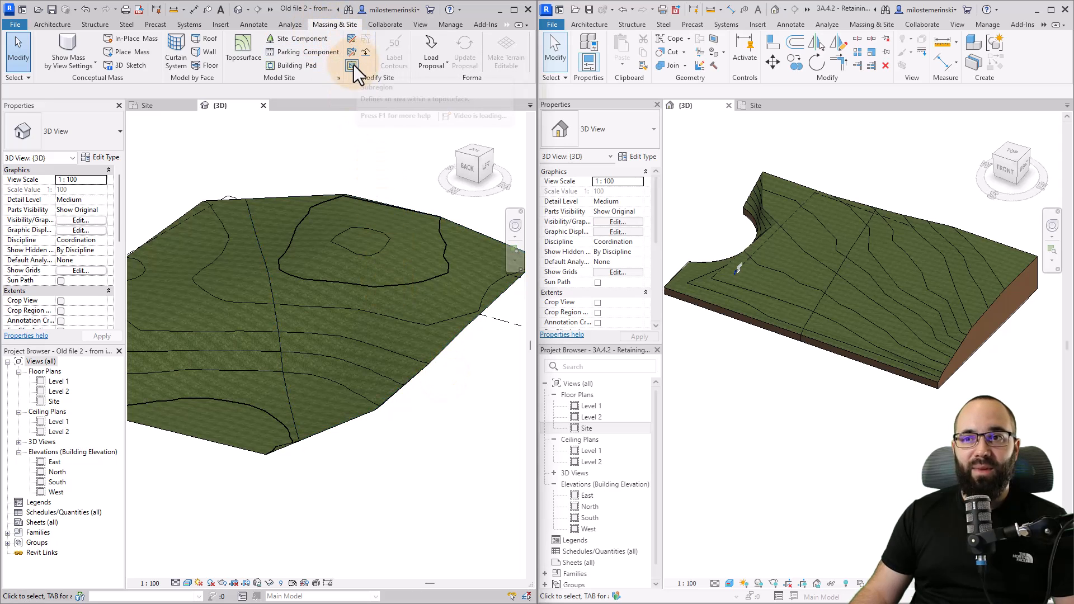
{"action": "left_click", "coordinate": [354, 65]}
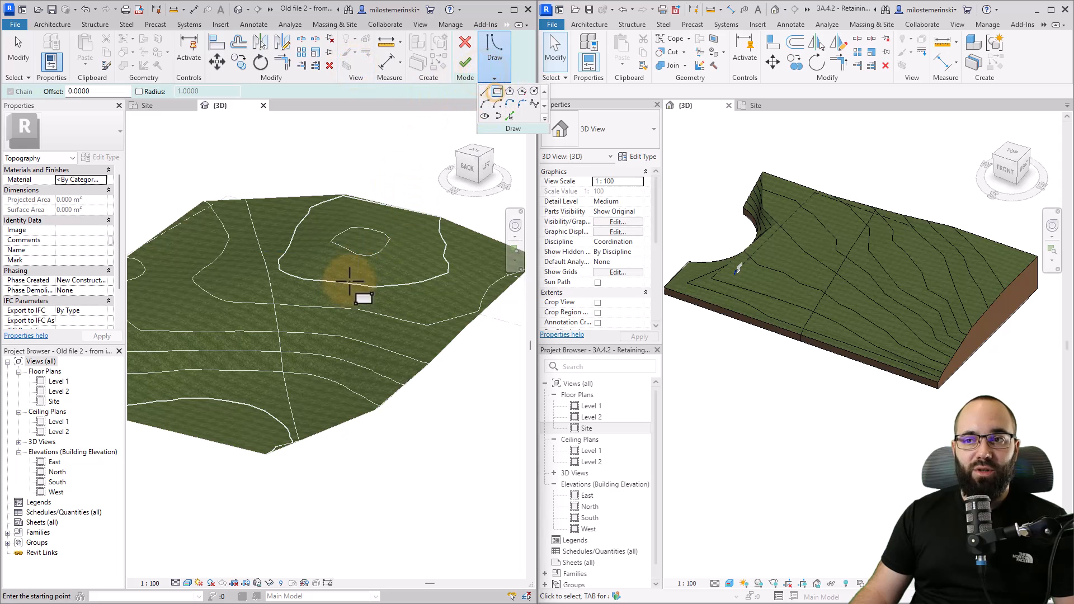
{"action": "left_click", "coordinate": [350, 274]}
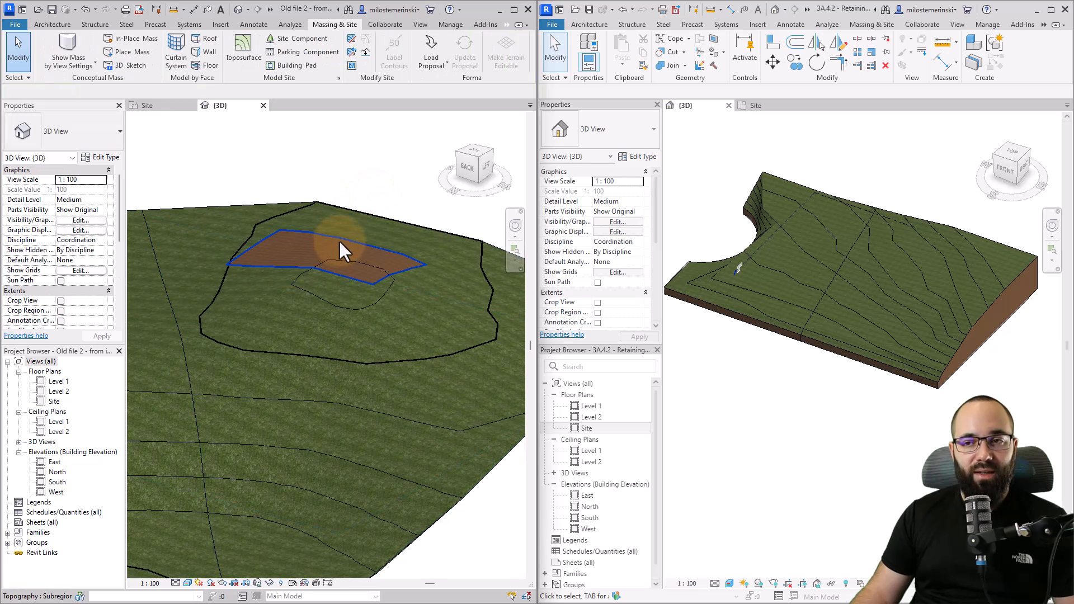
{"action": "left_click", "coordinate": [322, 257]}
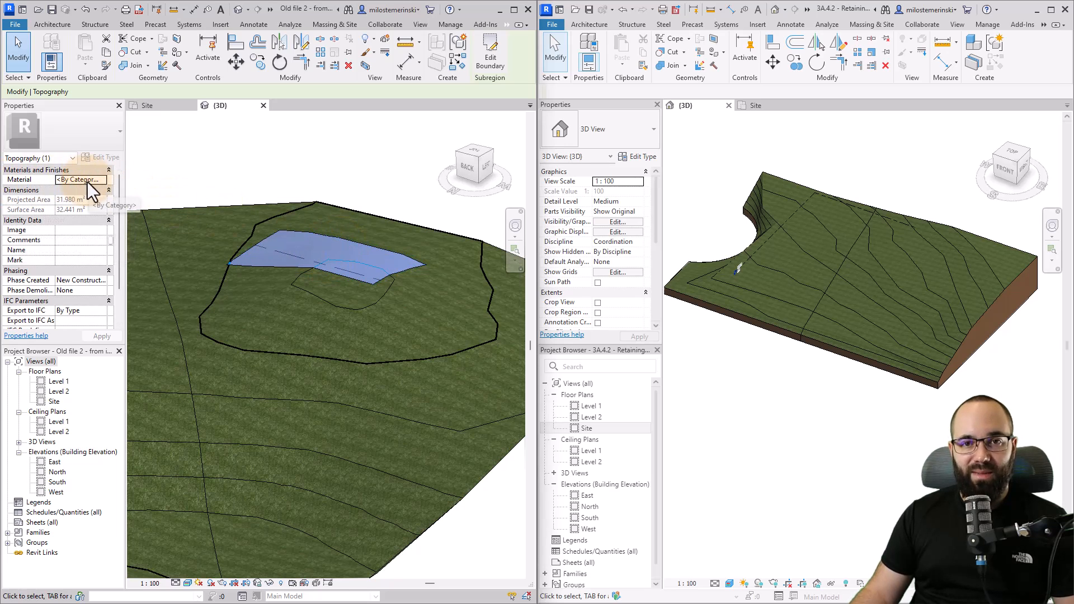
{"action": "left_click", "coordinate": [891, 275]}
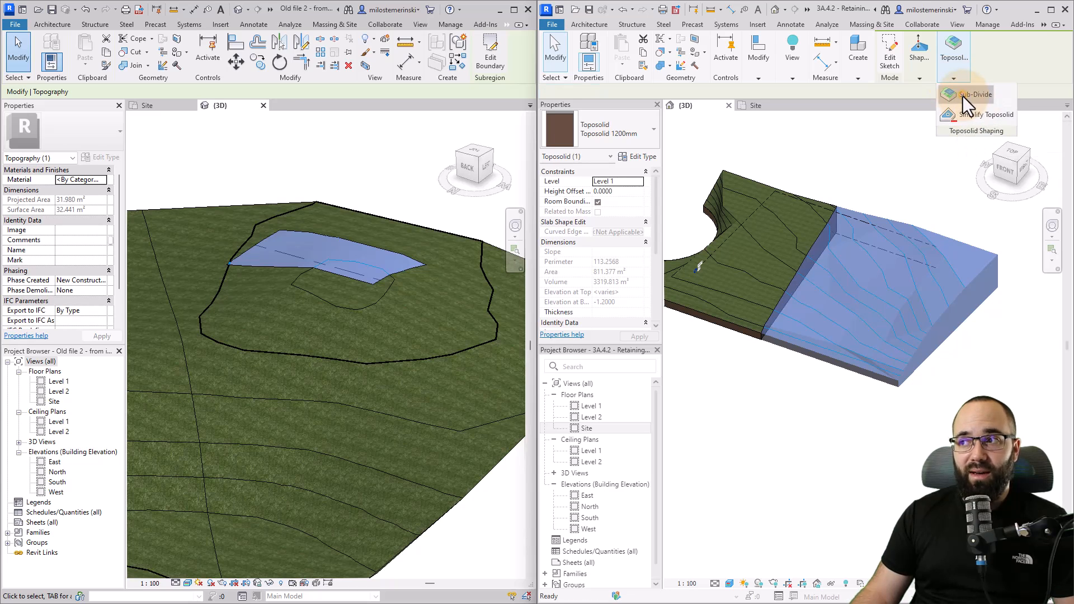
Step: Sketch a rectangular sub-division on the toposolid and deselect it to view it
{"action": "left_click", "coordinate": [975, 94]}
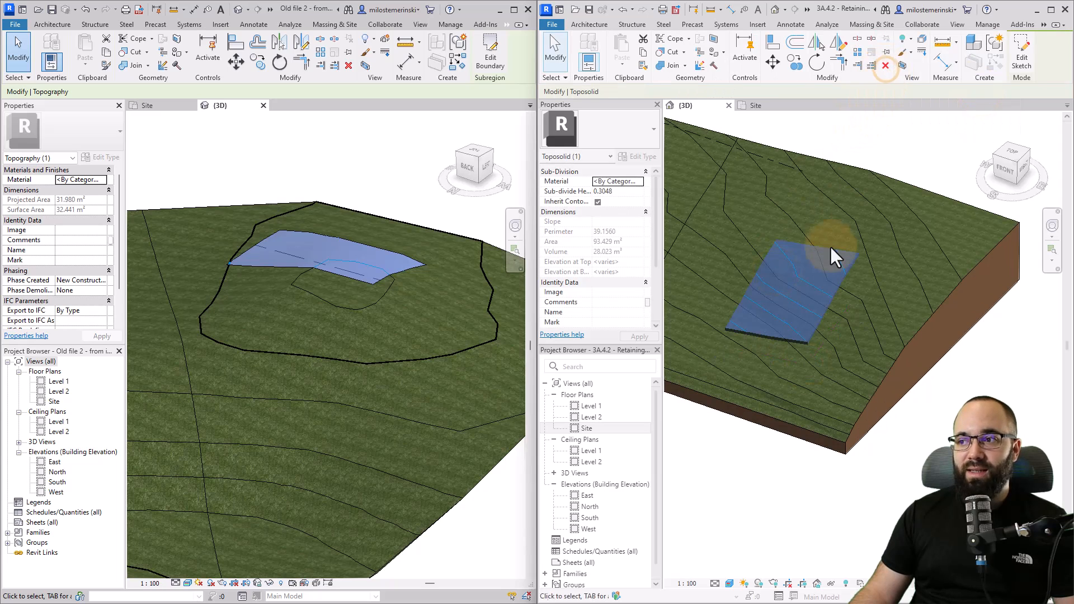
{"action": "mouse_move", "coordinate": [747, 363]}
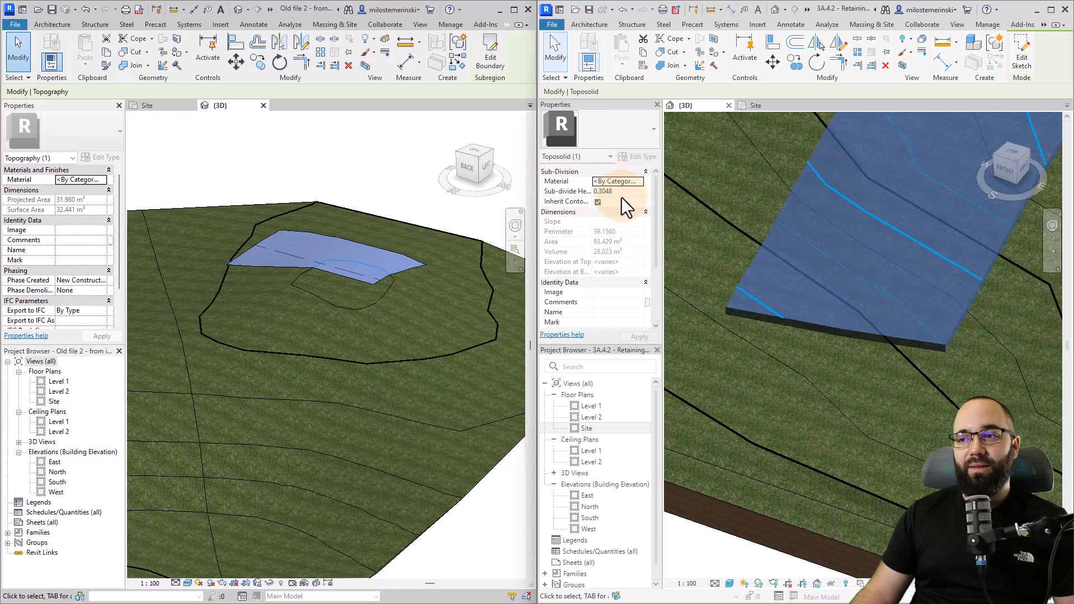
{"action": "mouse_move", "coordinate": [569, 201]}
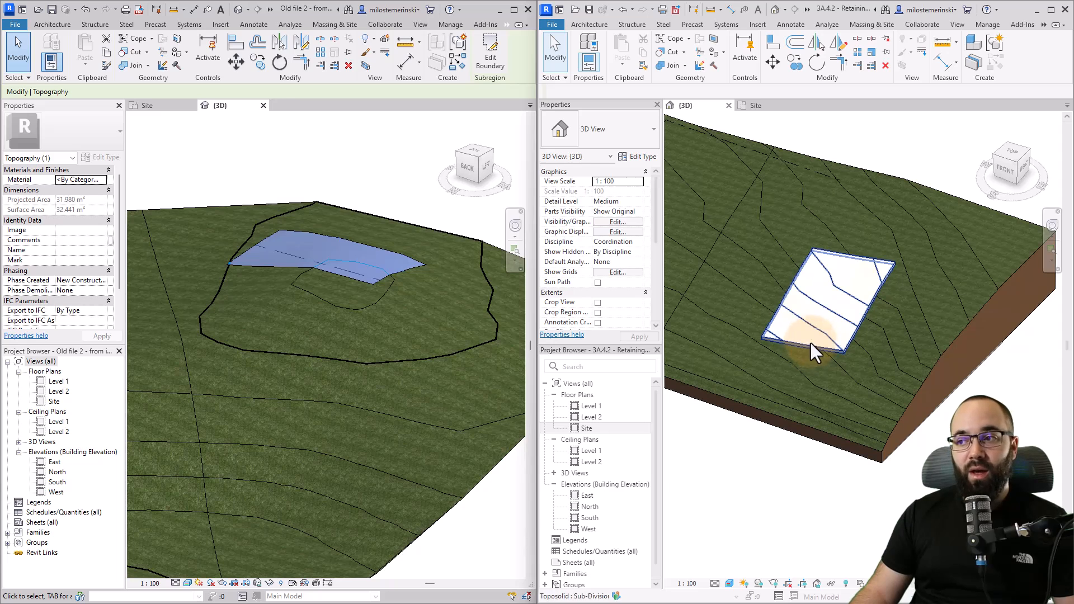
{"action": "left_click", "coordinate": [751, 452]}
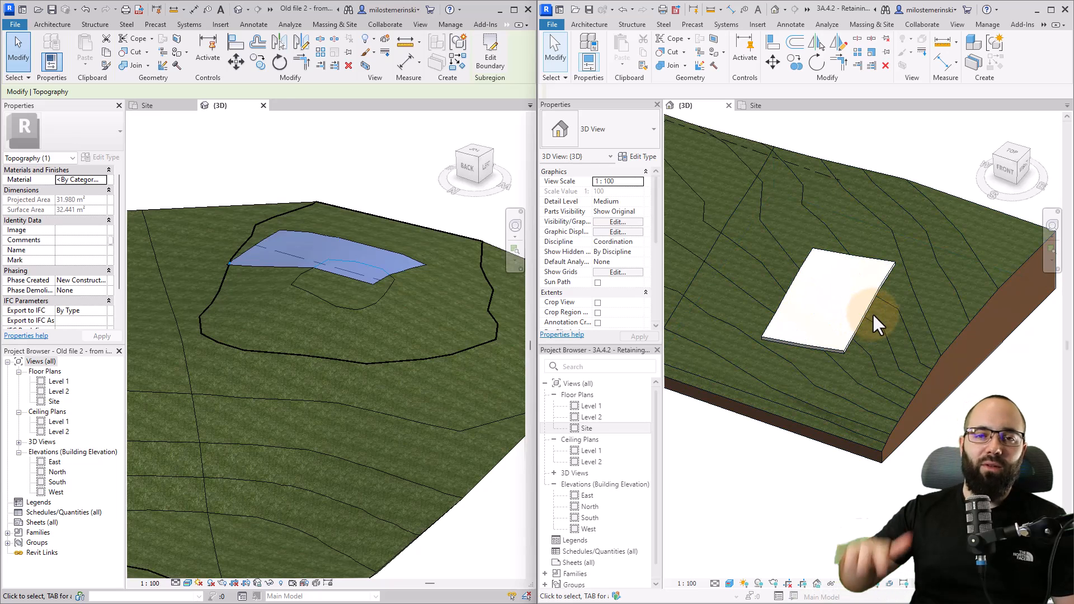
{"action": "mouse_move", "coordinate": [884, 318]}
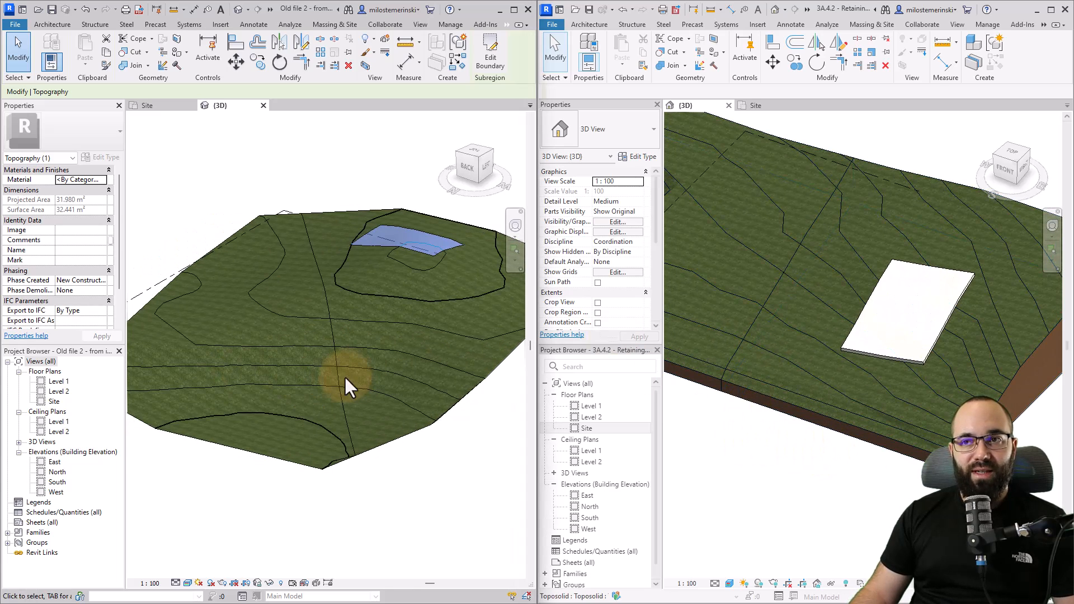
Step: Create a building pad on the 2023 toposurface and deselect it to view it
{"action": "left_click", "coordinate": [335, 24]}
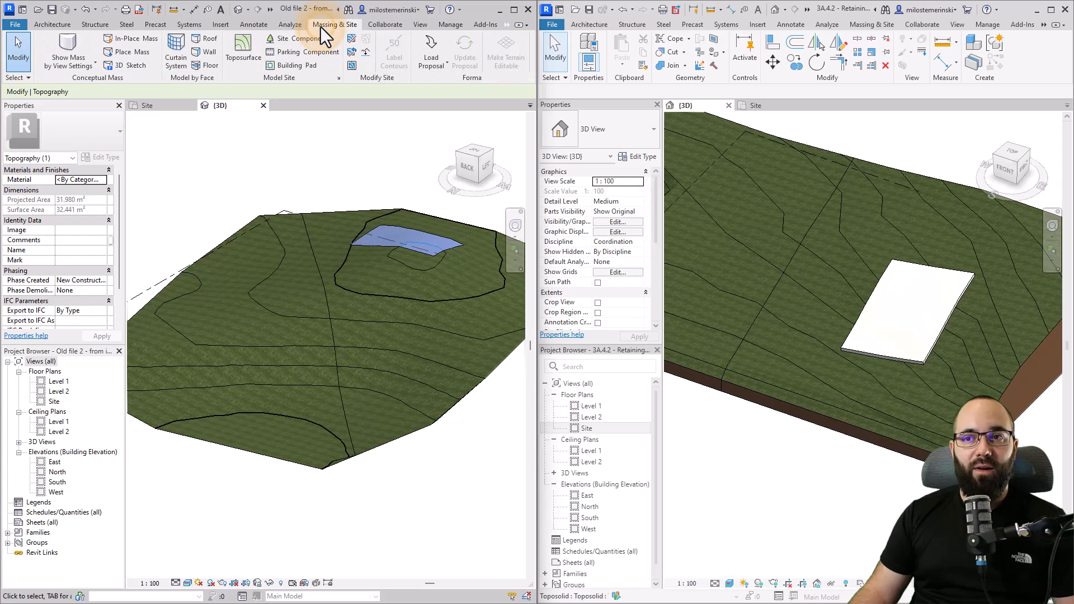
{"action": "mouse_move", "coordinate": [298, 65]}
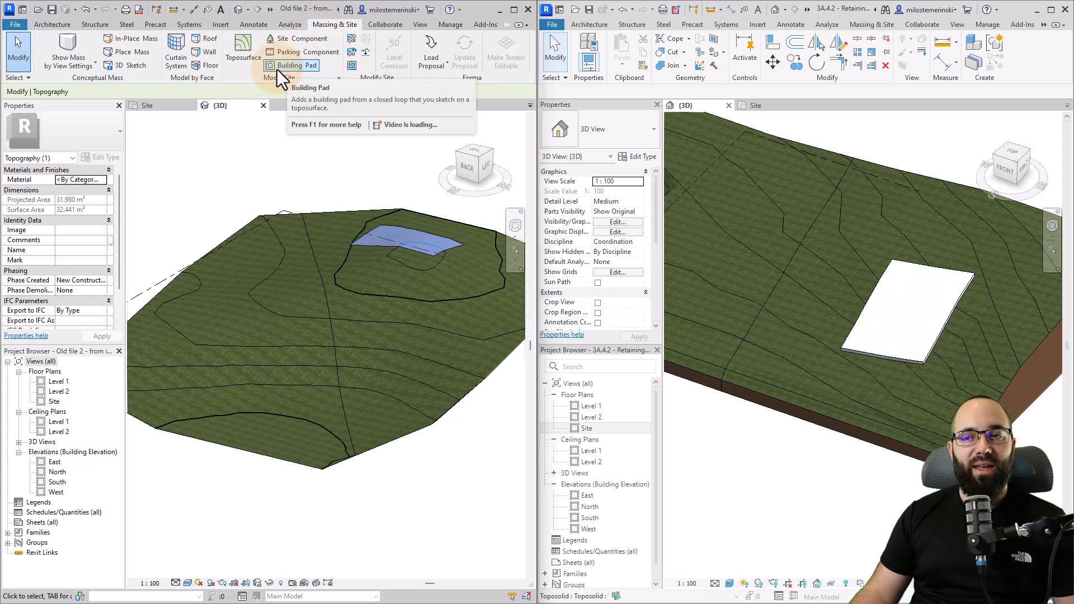
{"action": "left_click", "coordinate": [293, 65]}
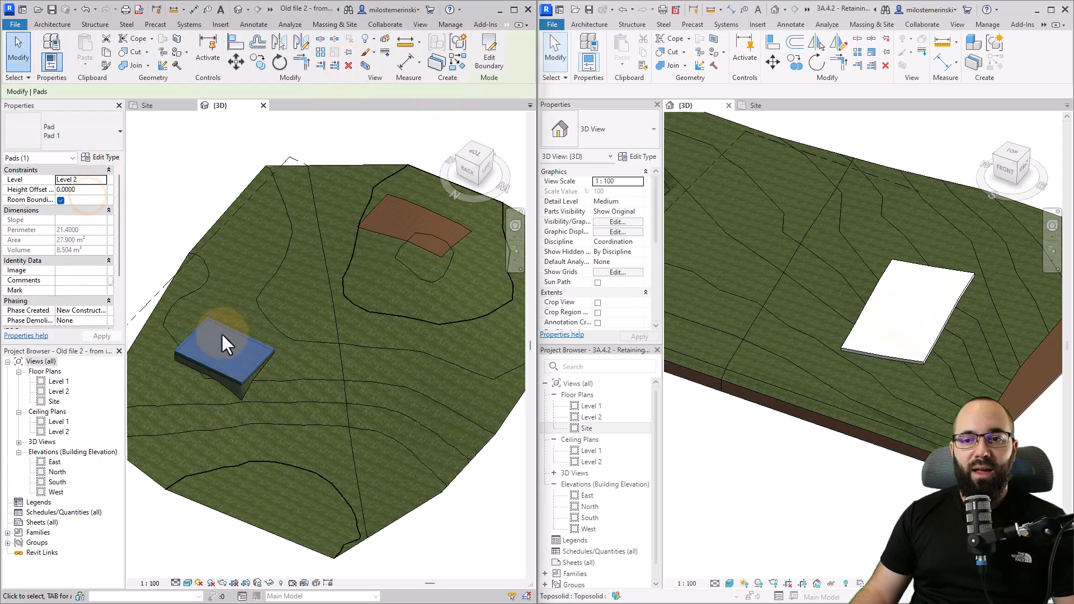
{"action": "left_click", "coordinate": [260, 428]}
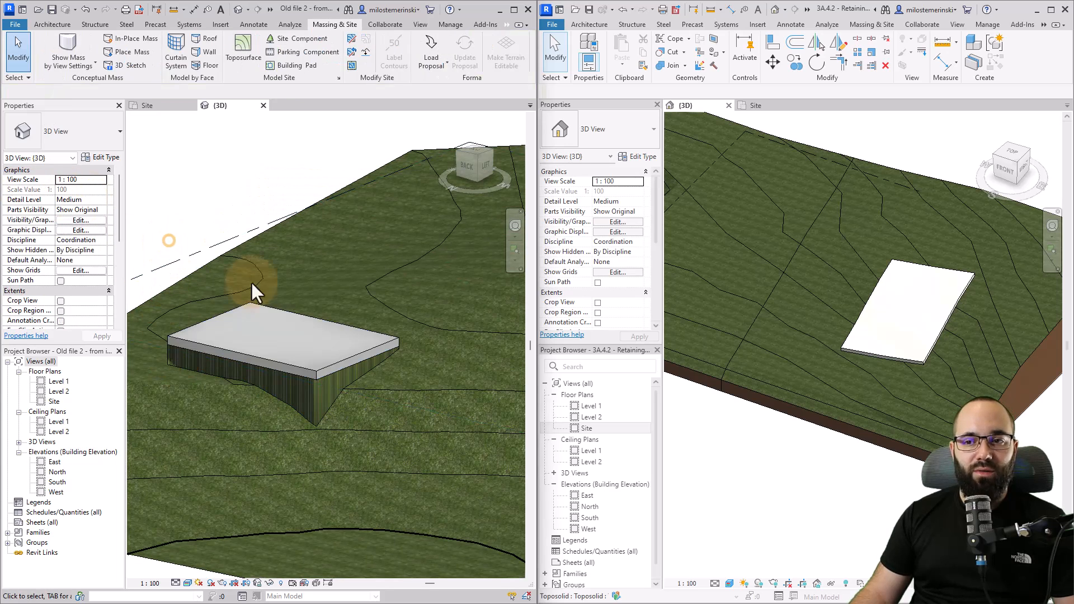
Step: Set the building pad's Height Offset to -1 and open its type settings
{"action": "left_click", "coordinate": [274, 329]}
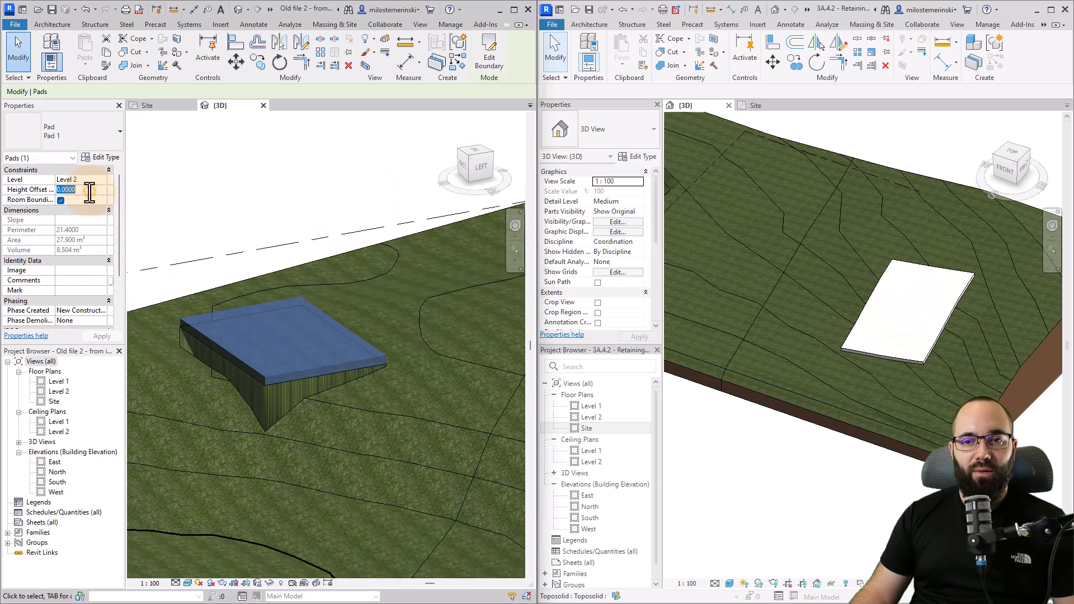
{"action": "type", "text": "-10"}
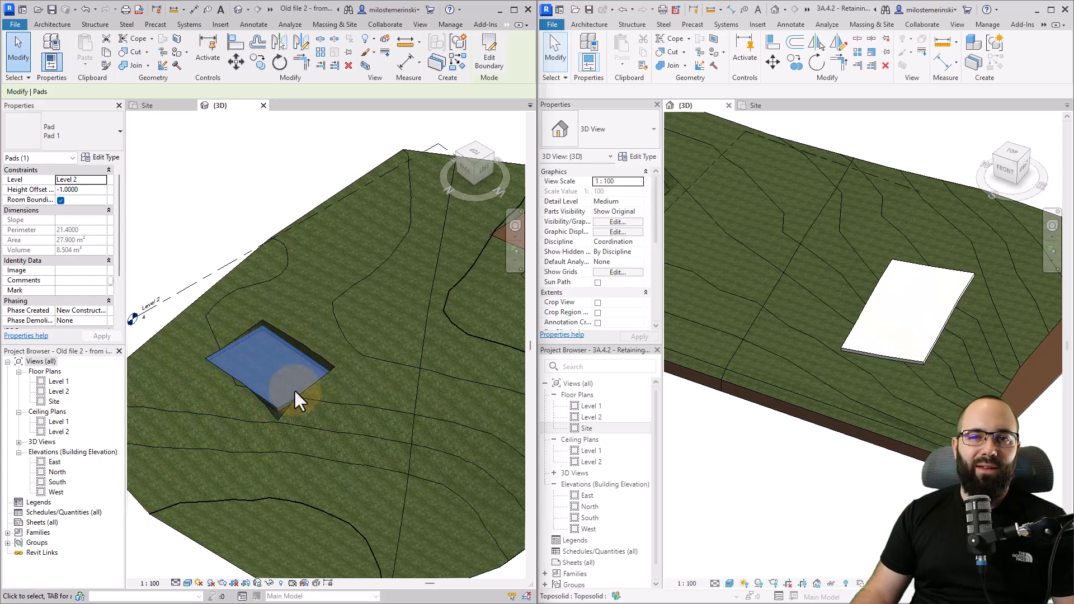
{"action": "left_click", "coordinate": [104, 157]}
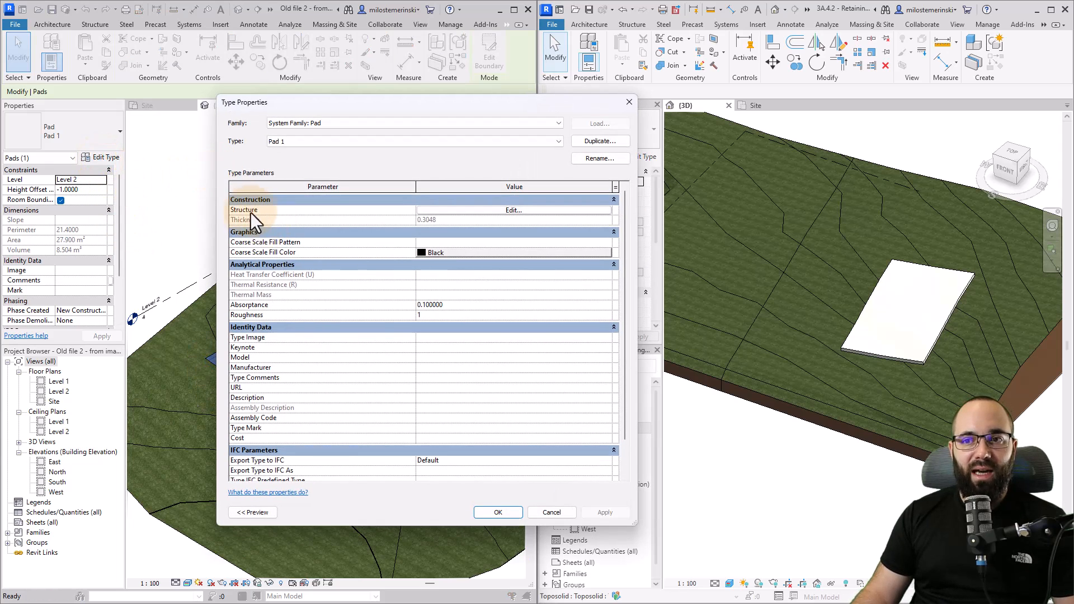
{"action": "mouse_move", "coordinate": [469, 436]}
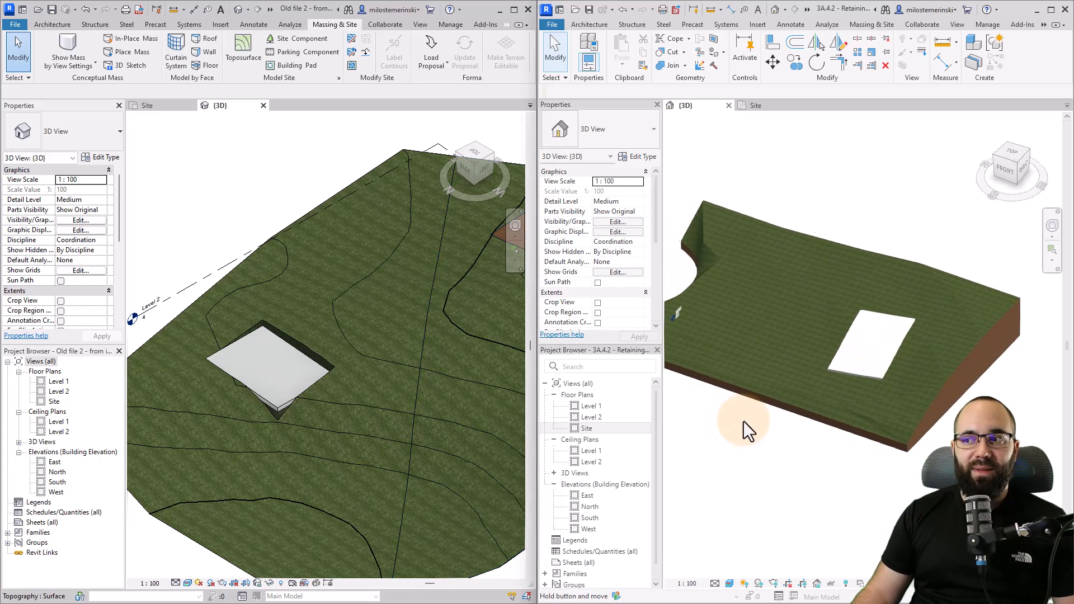
{"action": "left_click", "coordinate": [754, 356]}
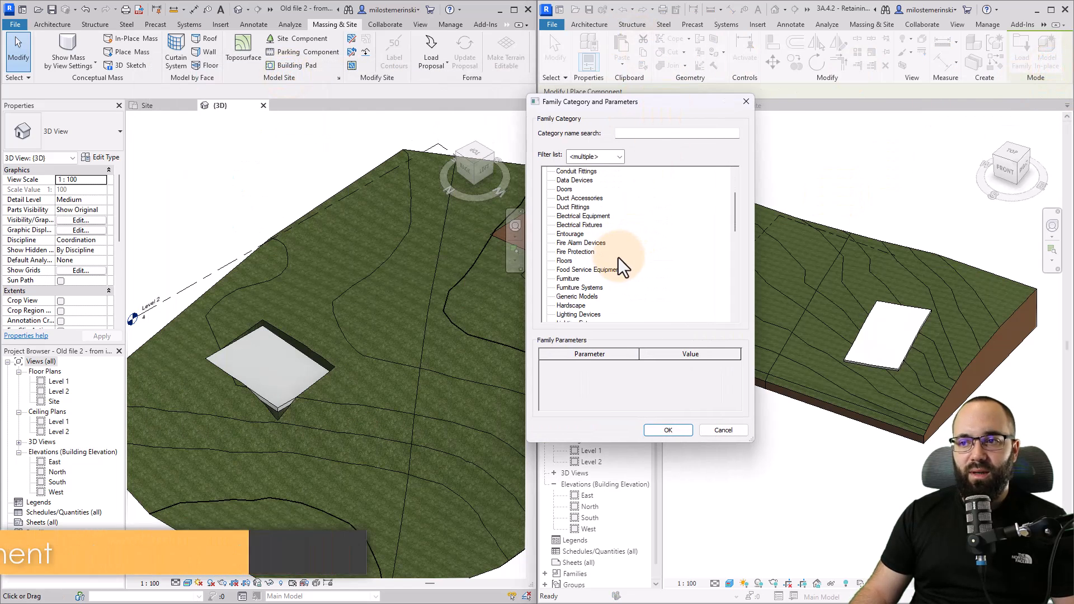
Step: Create the Generic Models 1 in-place model and begin a void extrusion
{"action": "left_click", "coordinate": [668, 430]}
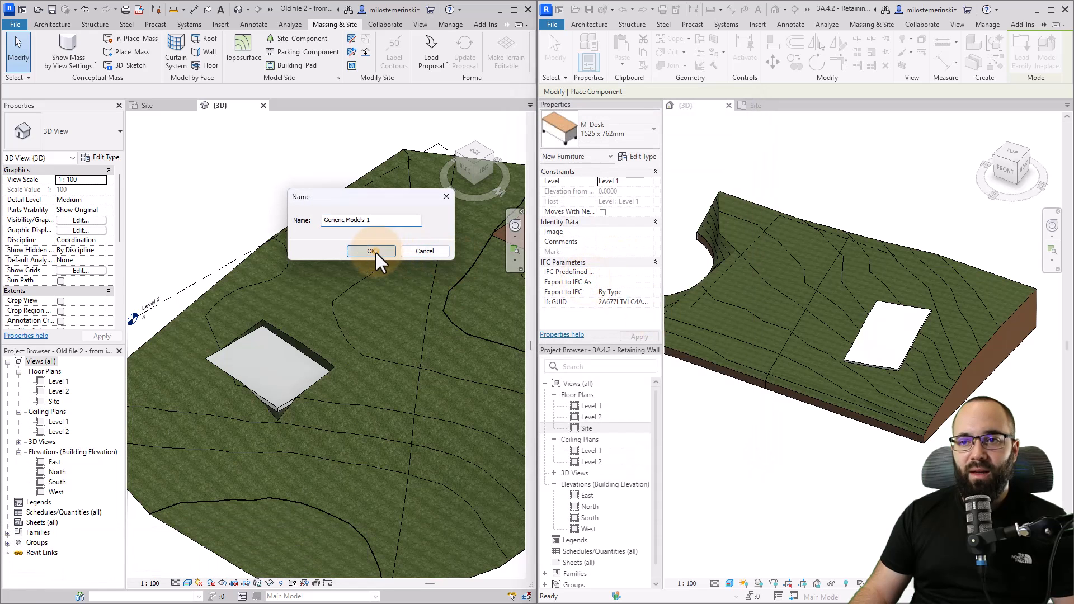
{"action": "left_click", "coordinate": [370, 251]}
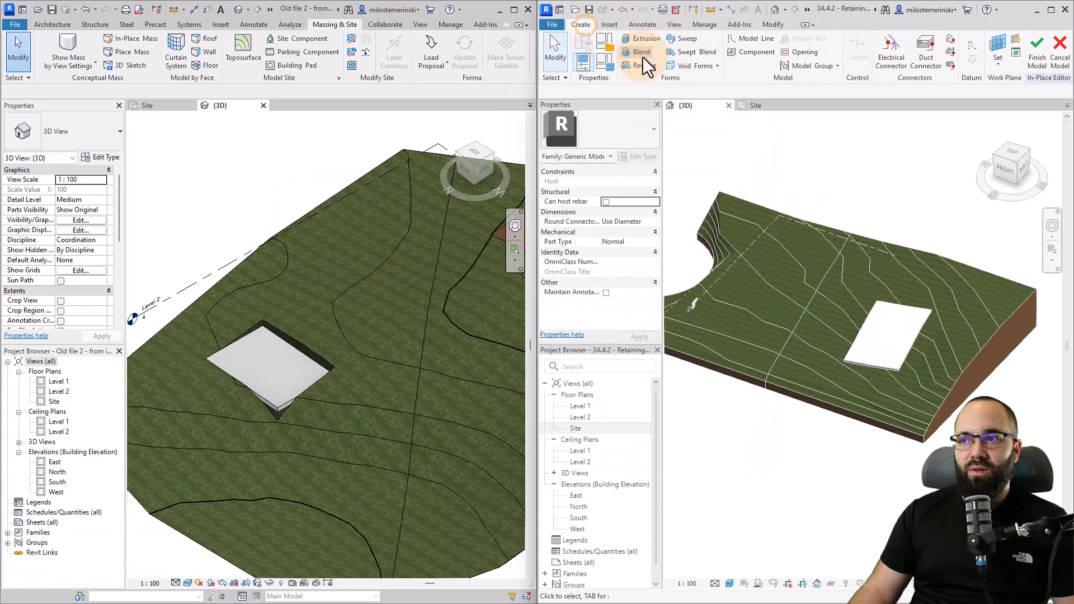
{"action": "left_click", "coordinate": [694, 65]}
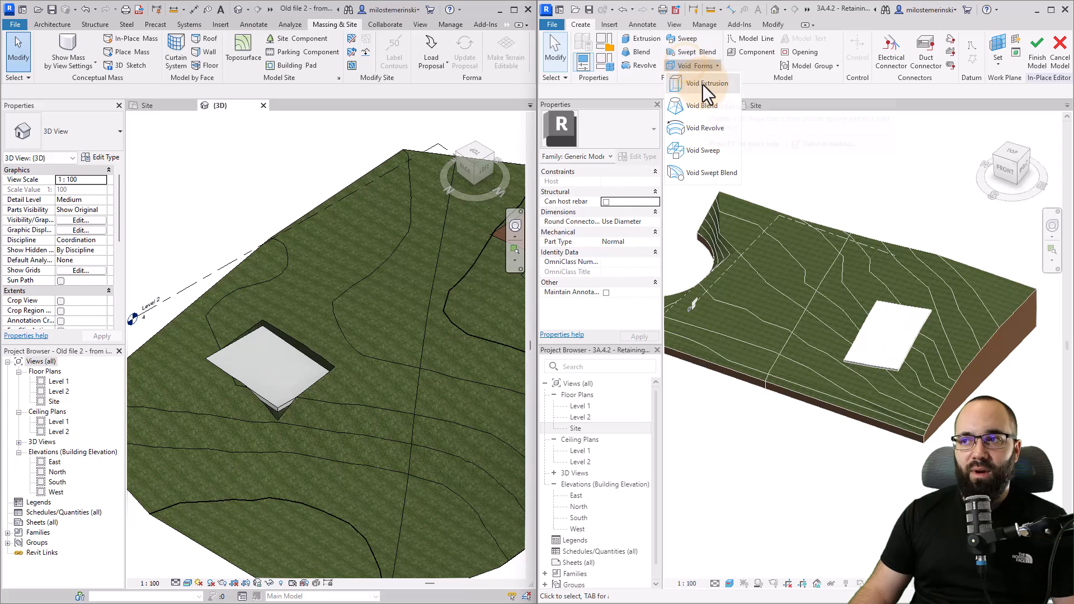
{"action": "left_click", "coordinate": [708, 83]}
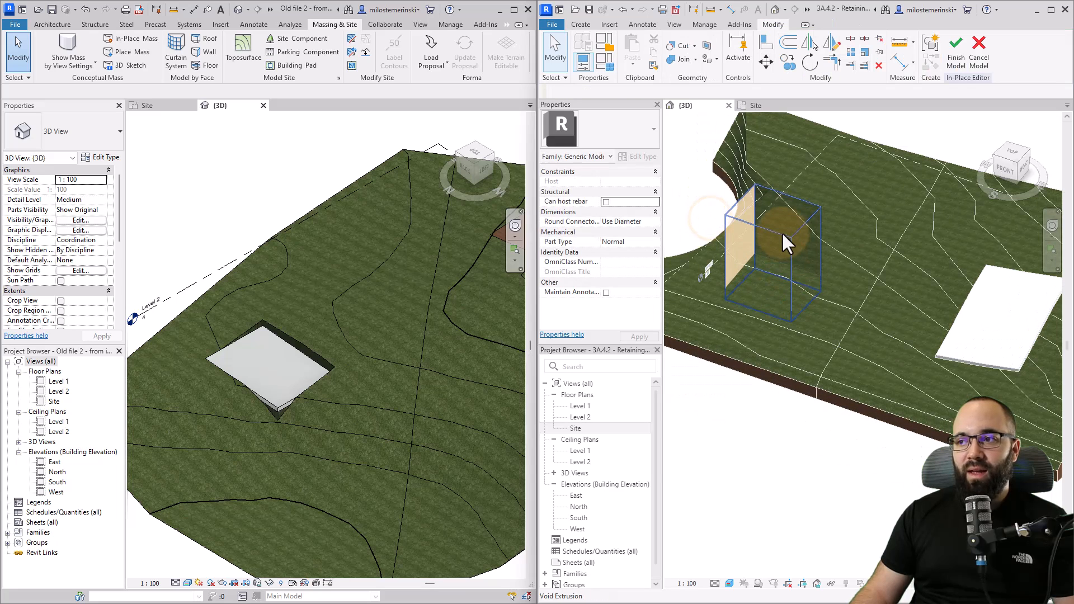
Step: Finish the void box cutting the toposolid, then select the 2023 building pad for comparison
{"action": "left_click", "coordinate": [679, 46]}
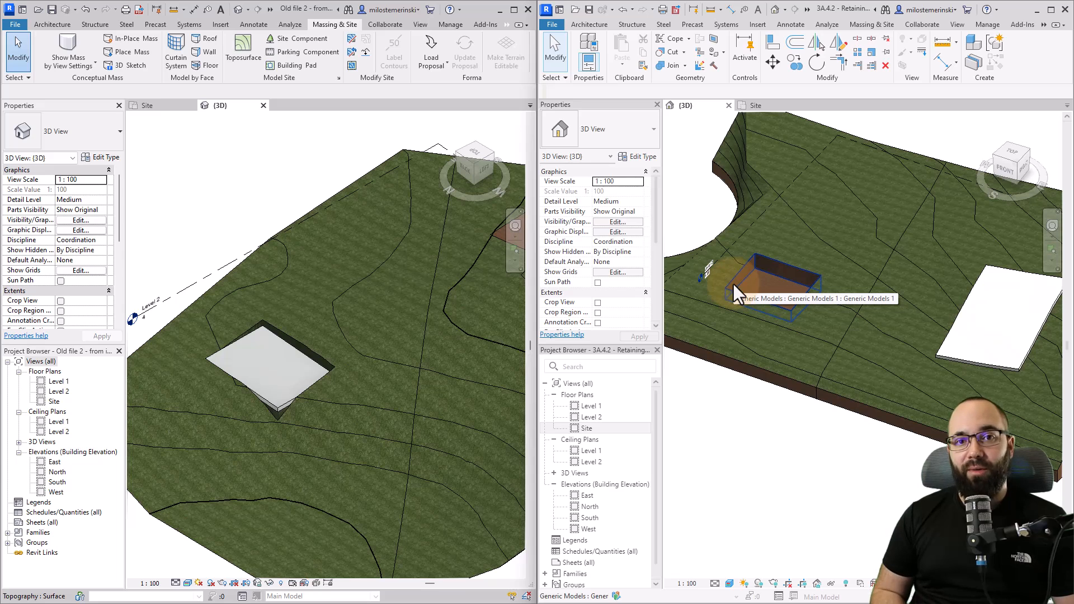
{"action": "left_click", "coordinate": [274, 367]}
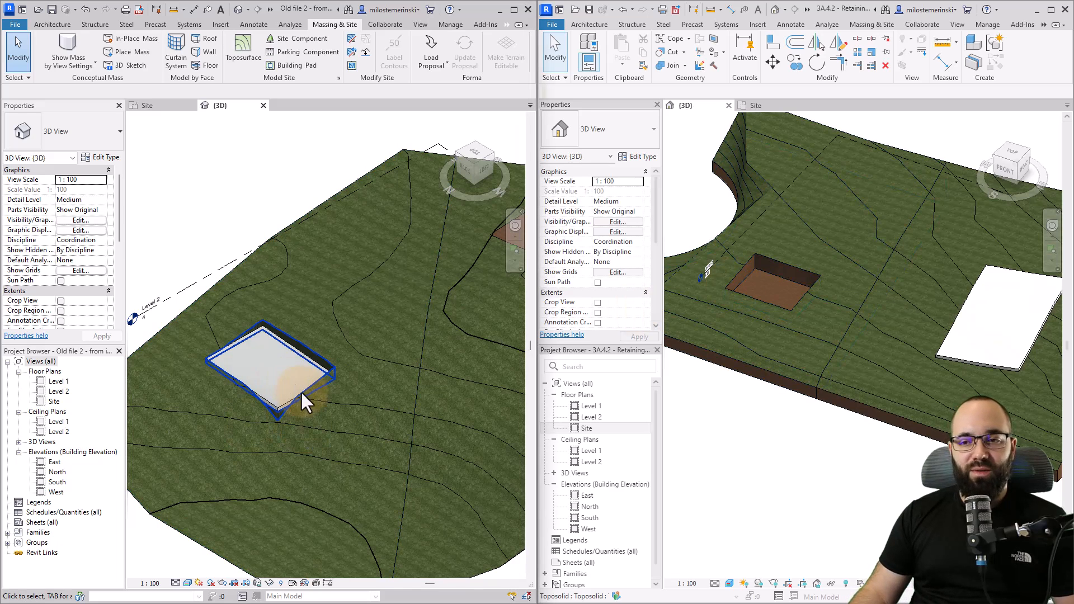